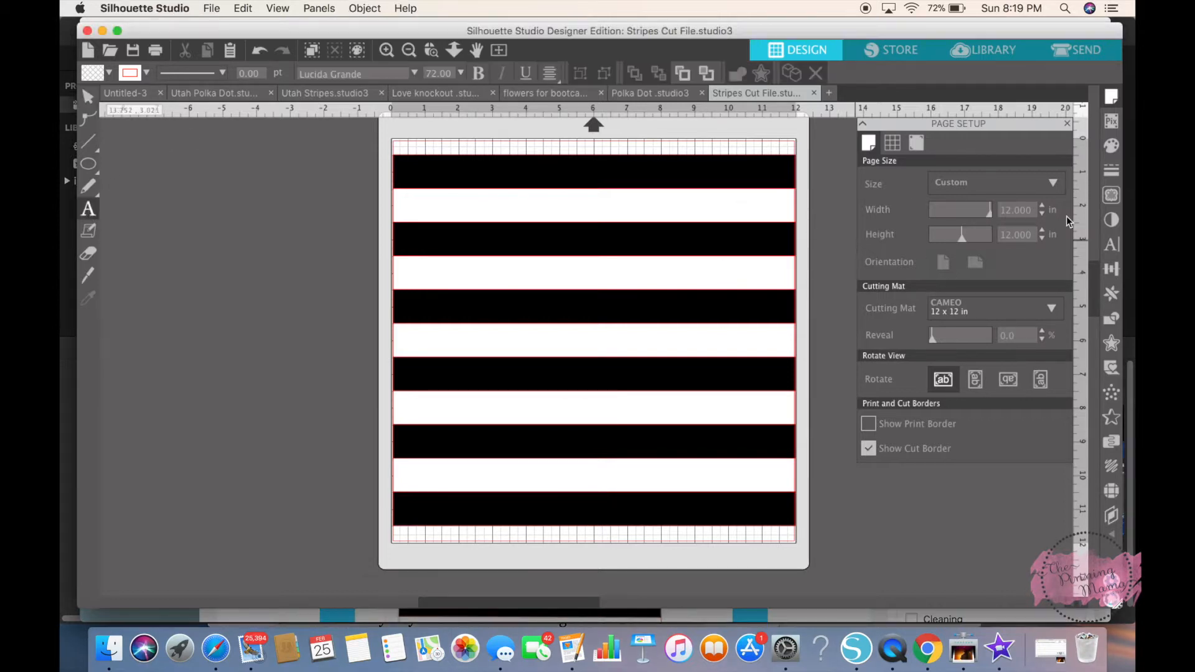
Step: Choose the StateFace state-shapes font in the Text Style panel
{"action": "left_click", "coordinate": [1112, 244]}
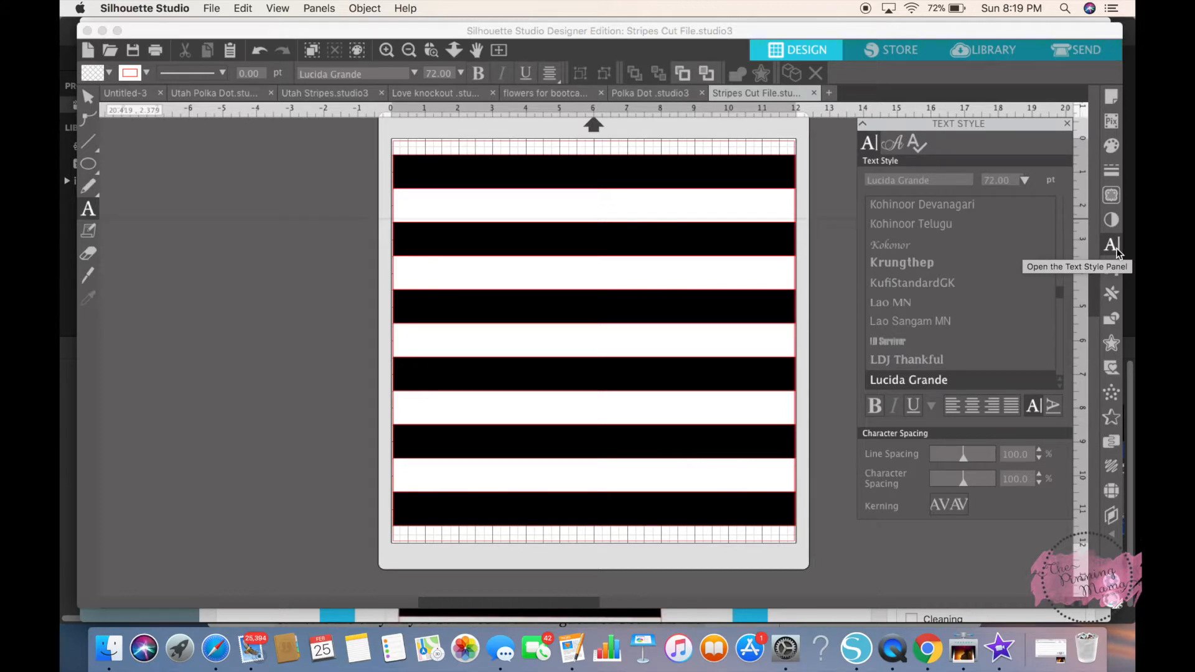
{"action": "mouse_move", "coordinate": [1065, 298]}
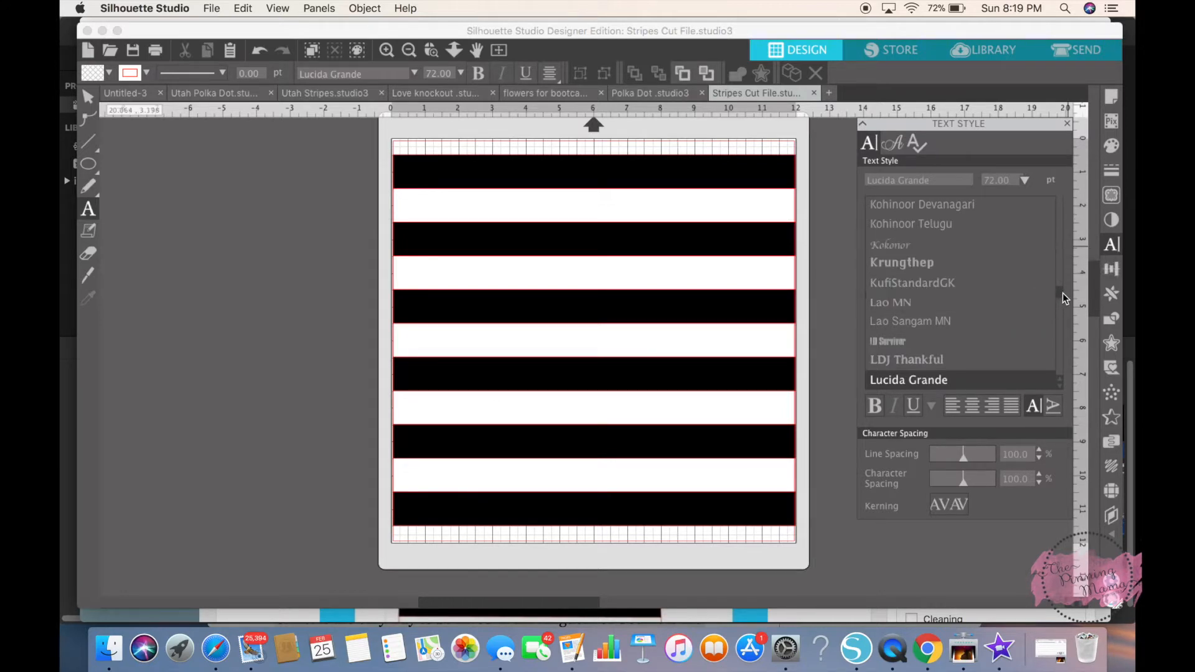
{"action": "scroll", "scroll_direction": "down", "scroll_amount": 3}
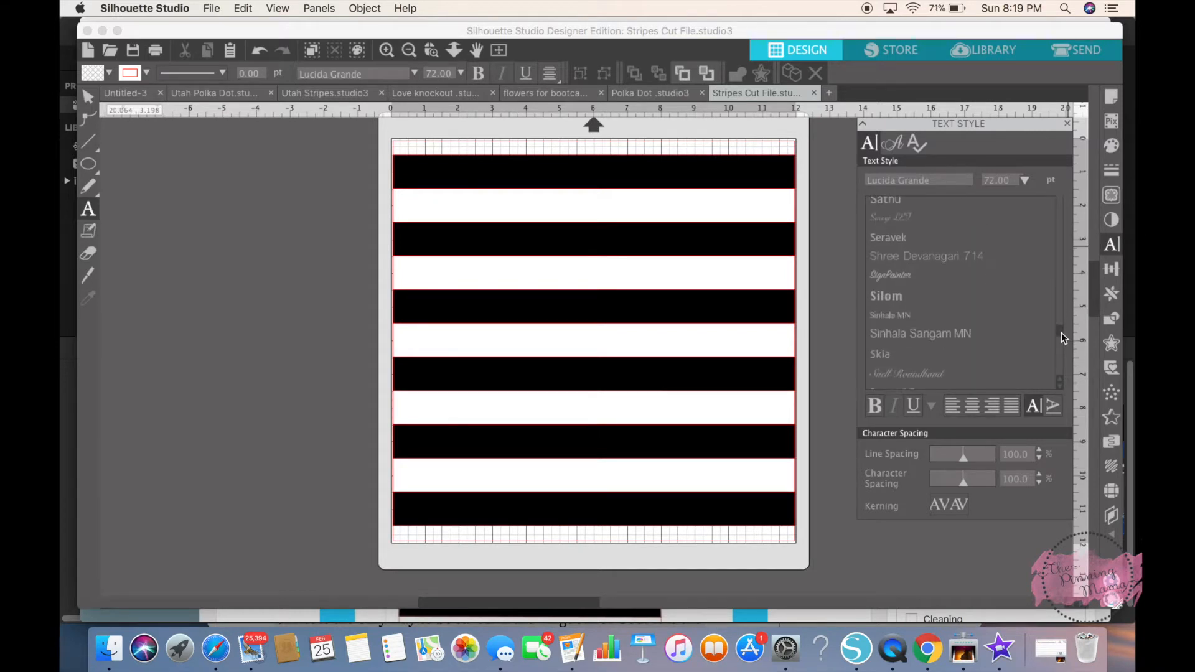
{"action": "scroll", "scroll_direction": "down", "scroll_amount": 3}
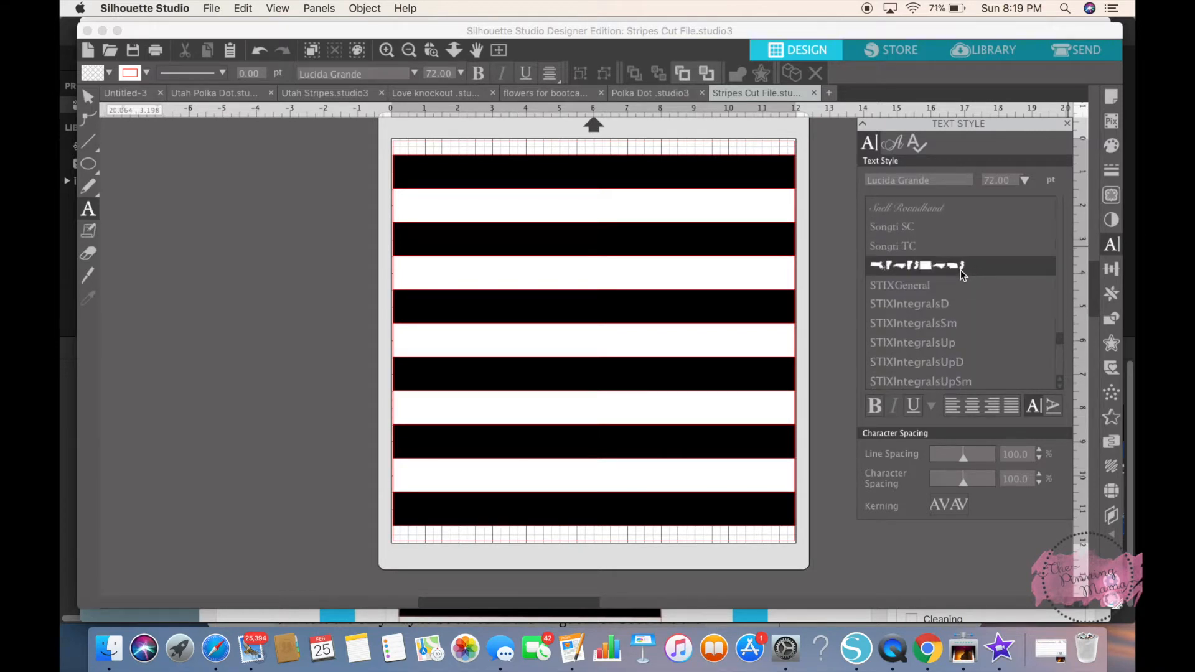
{"action": "left_click", "coordinate": [917, 266]}
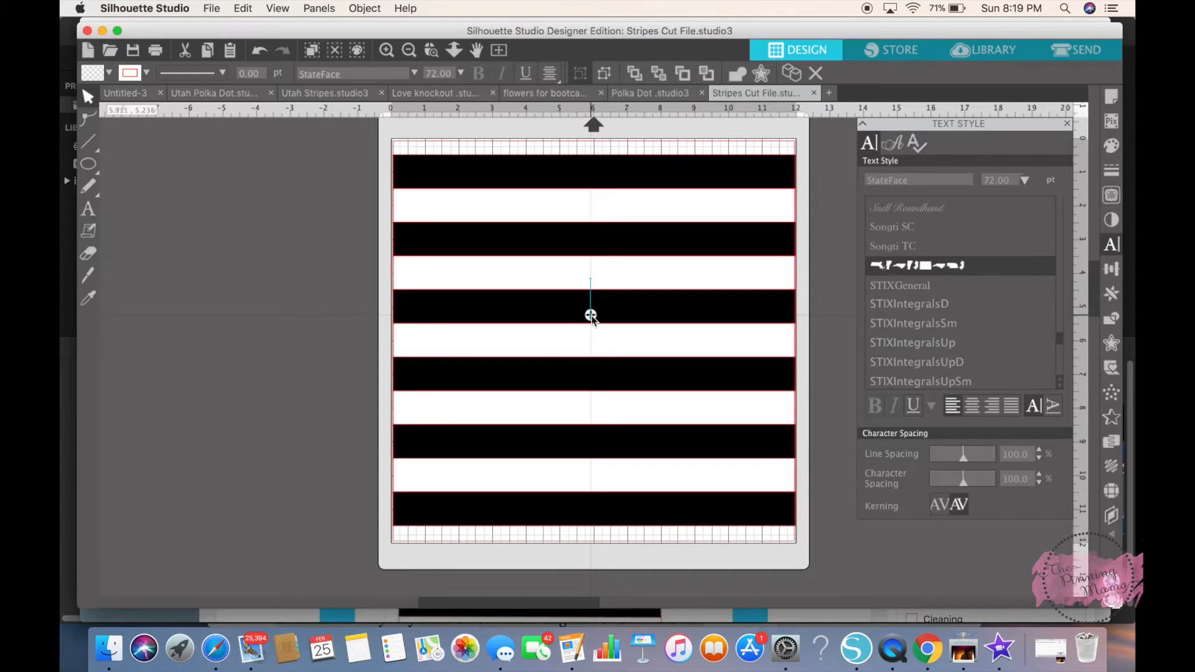
Step: Place the StateFace Utah shape at the page centre and enlarge it to about 2 by 3.5 inches
{"action": "left_click_drag", "start_coordinate": [590, 276], "coordinate": [617, 320]}
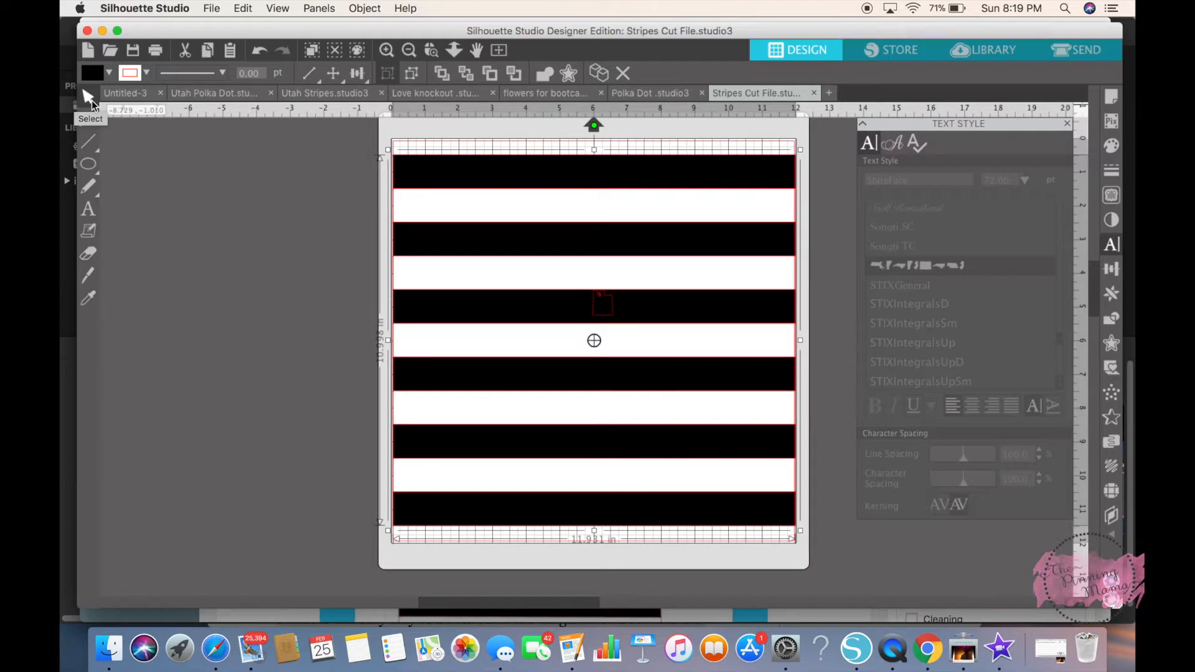
{"action": "mouse_move", "coordinate": [614, 318]}
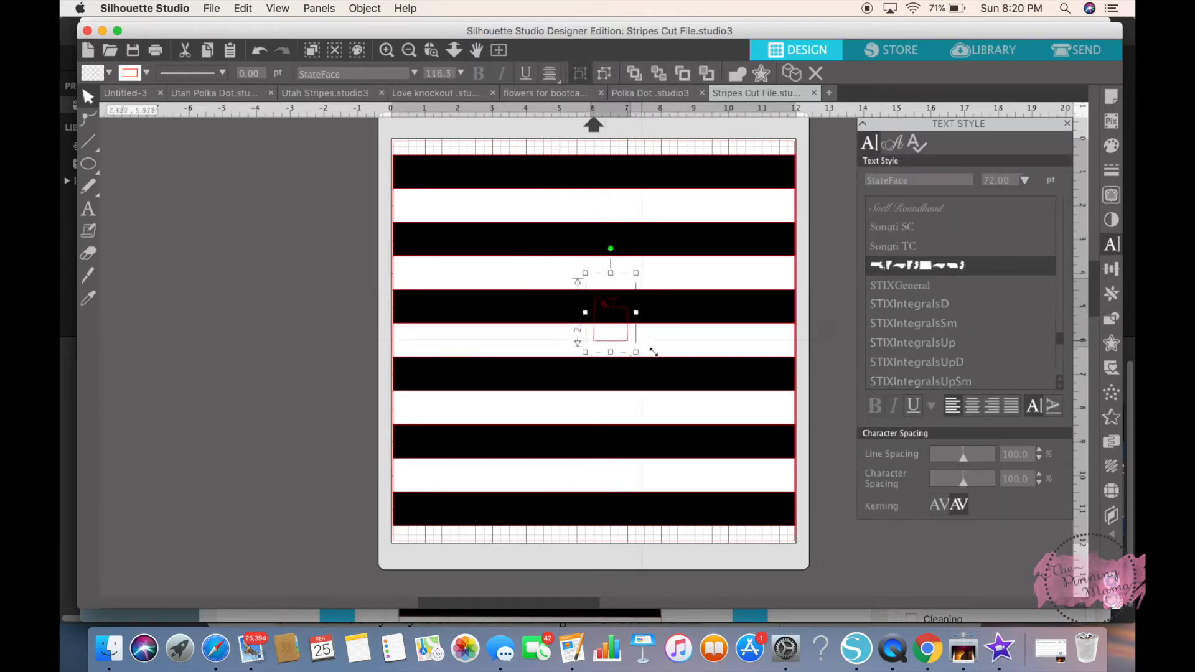
{"action": "left_click_drag", "start_coordinate": [636, 312], "coordinate": [625, 335]}
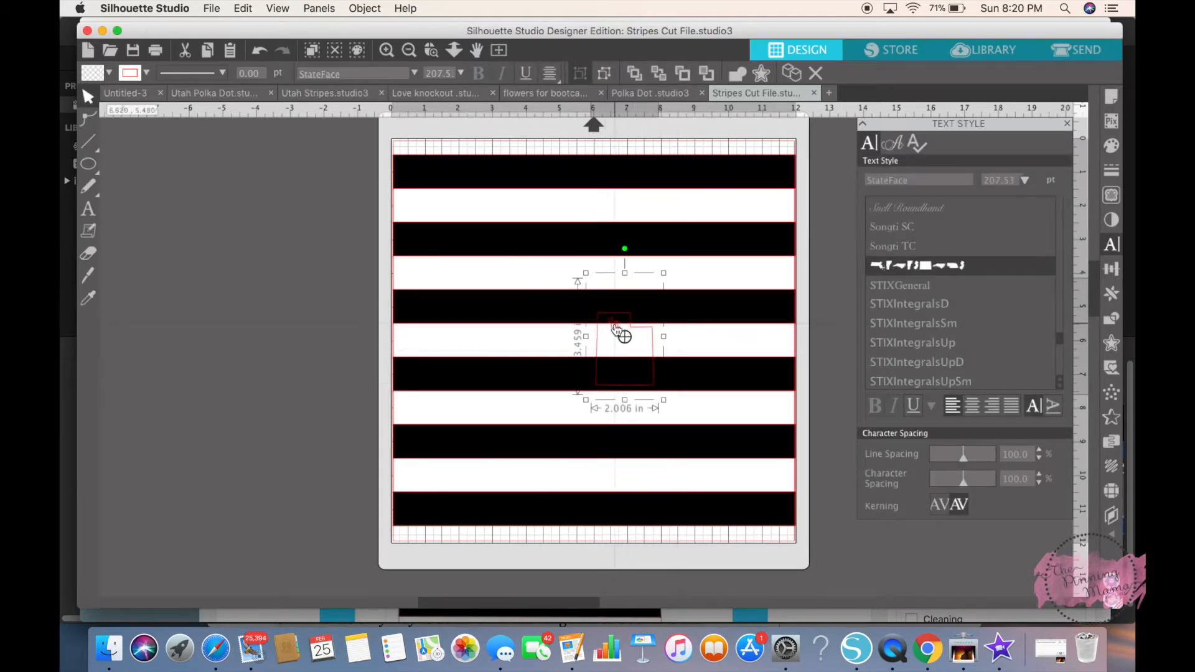
{"action": "right_click", "coordinate": [619, 335]}
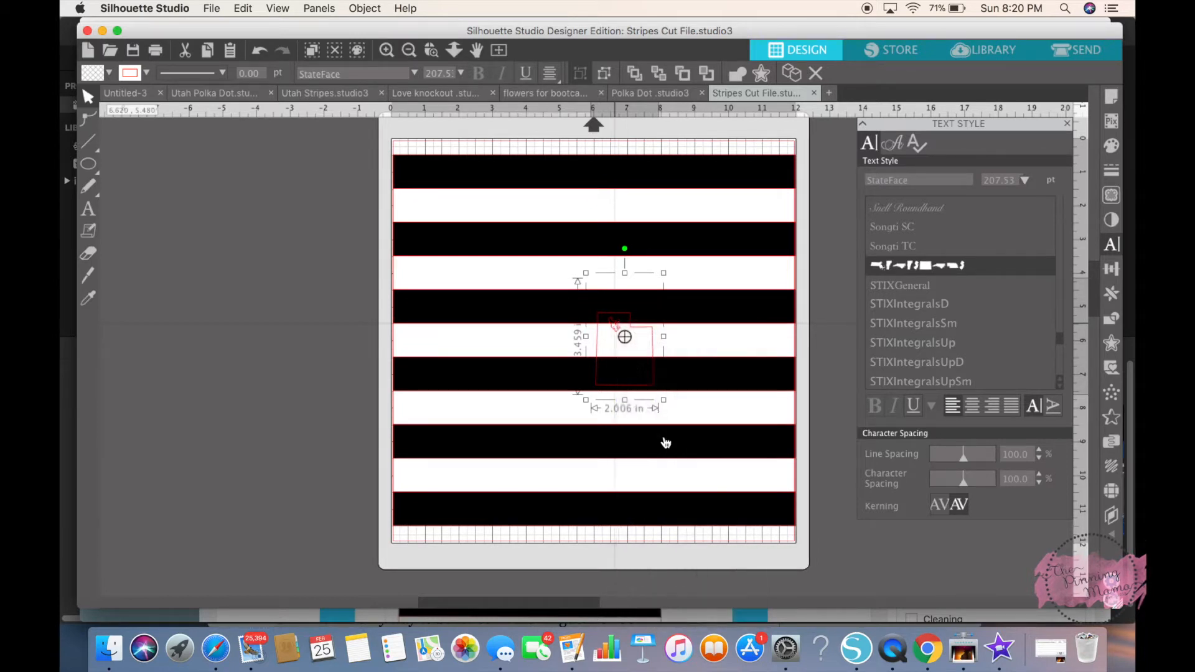
Step: In the Untitled-3 design, bring the large Utah outline to the front and copy it
{"action": "left_click", "coordinate": [125, 93]}
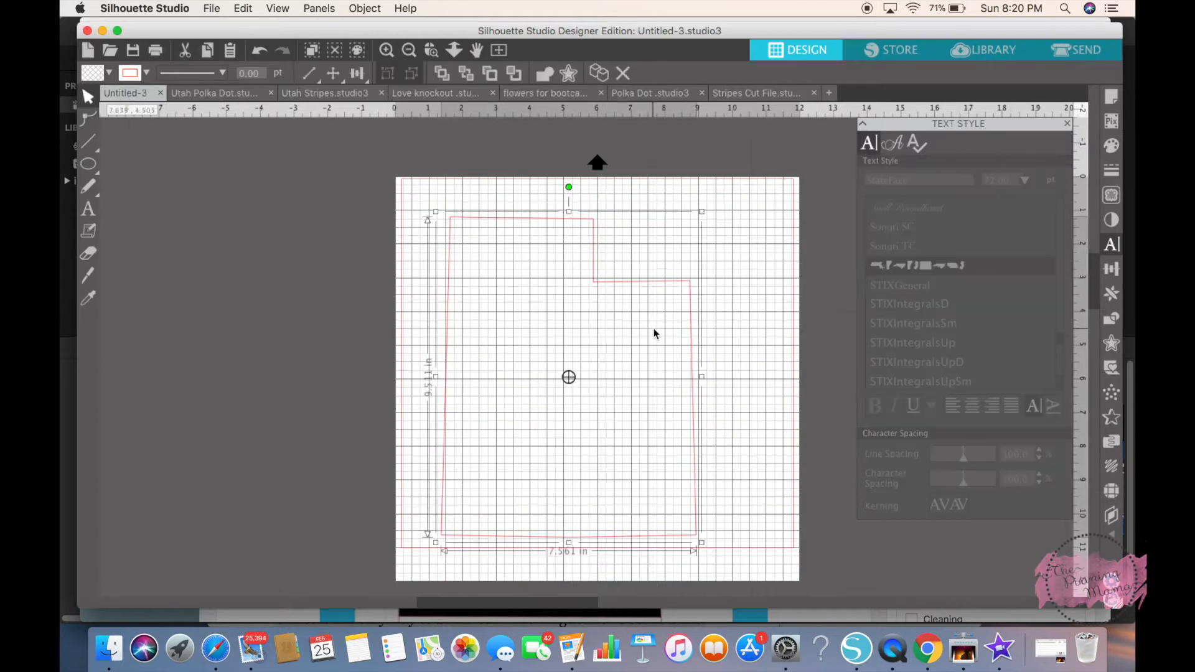
{"action": "mouse_move", "coordinate": [634, 317]}
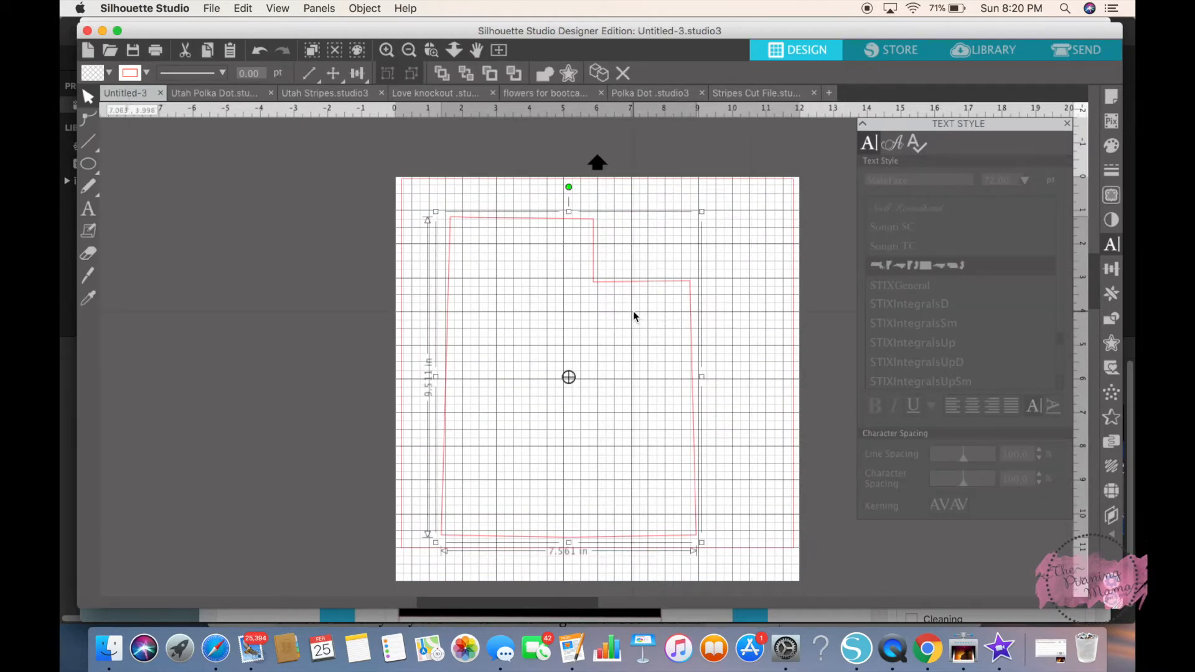
{"action": "right_click", "coordinate": [635, 317]}
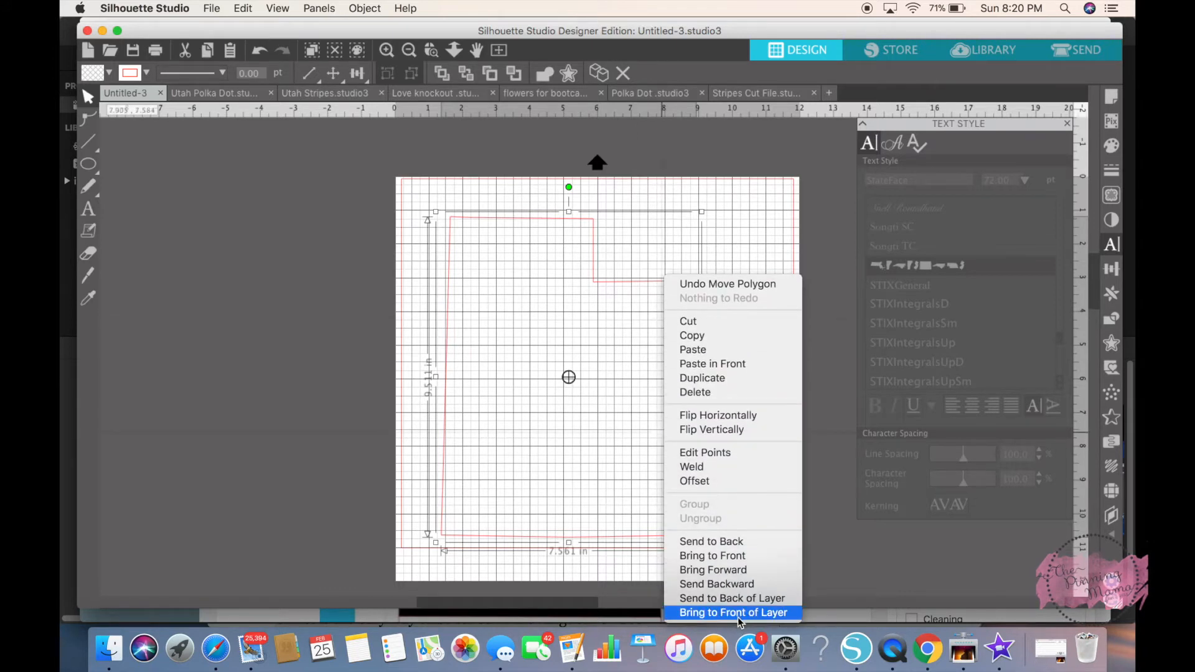
{"action": "left_click", "coordinate": [732, 613]}
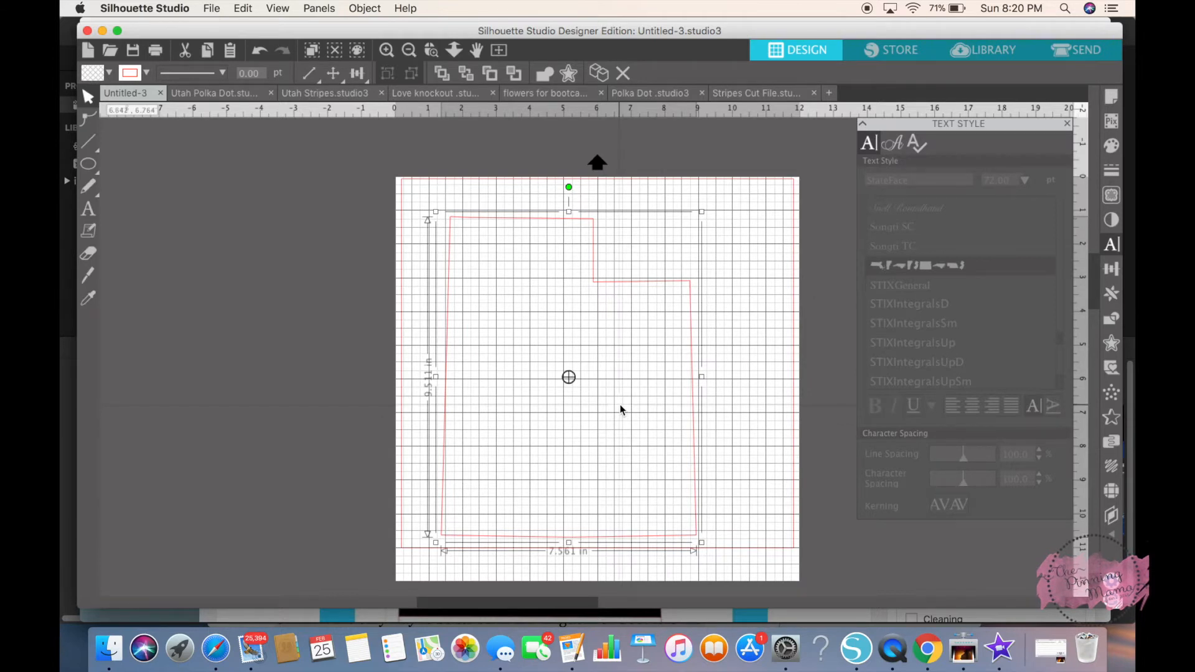
{"action": "right_click", "coordinate": [473, 242]}
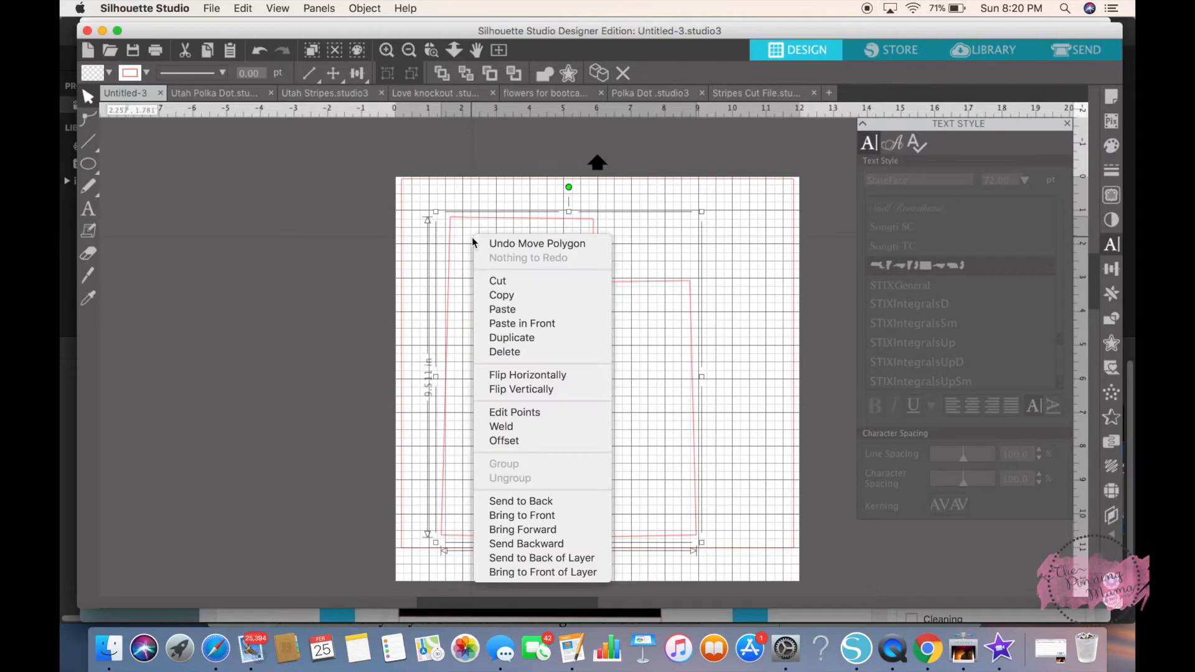
{"action": "left_click", "coordinate": [701, 139]}
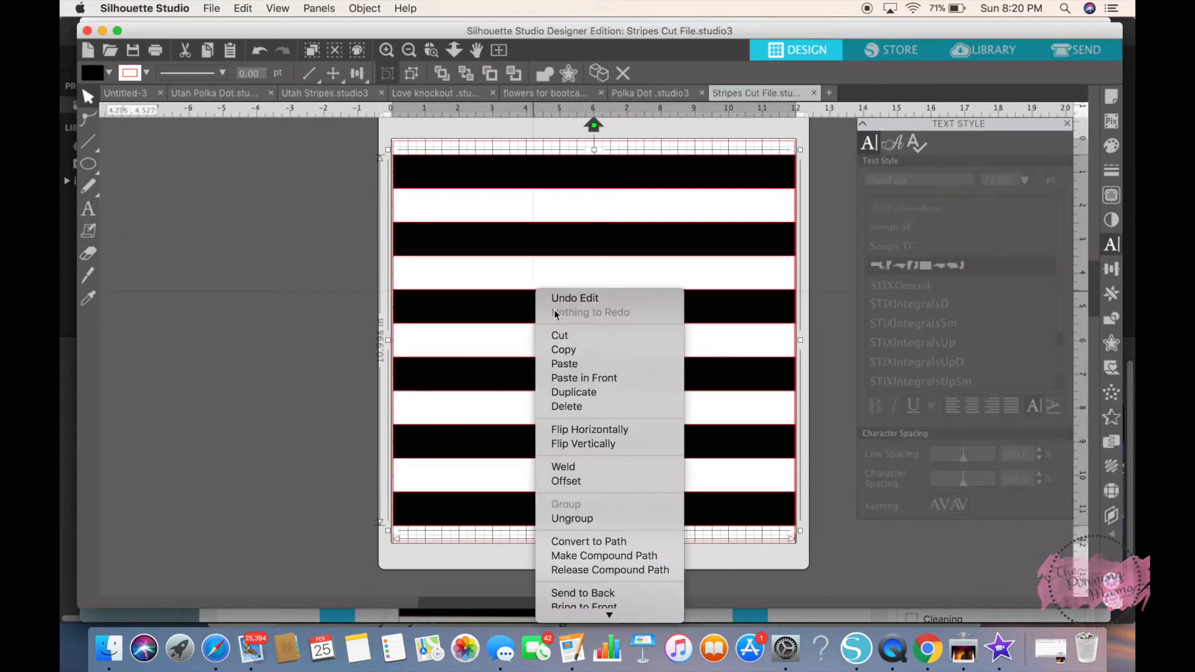
Step: Paste the copied Utah outline over the stripes on the cut-file page
{"action": "left_click", "coordinate": [604, 555]}
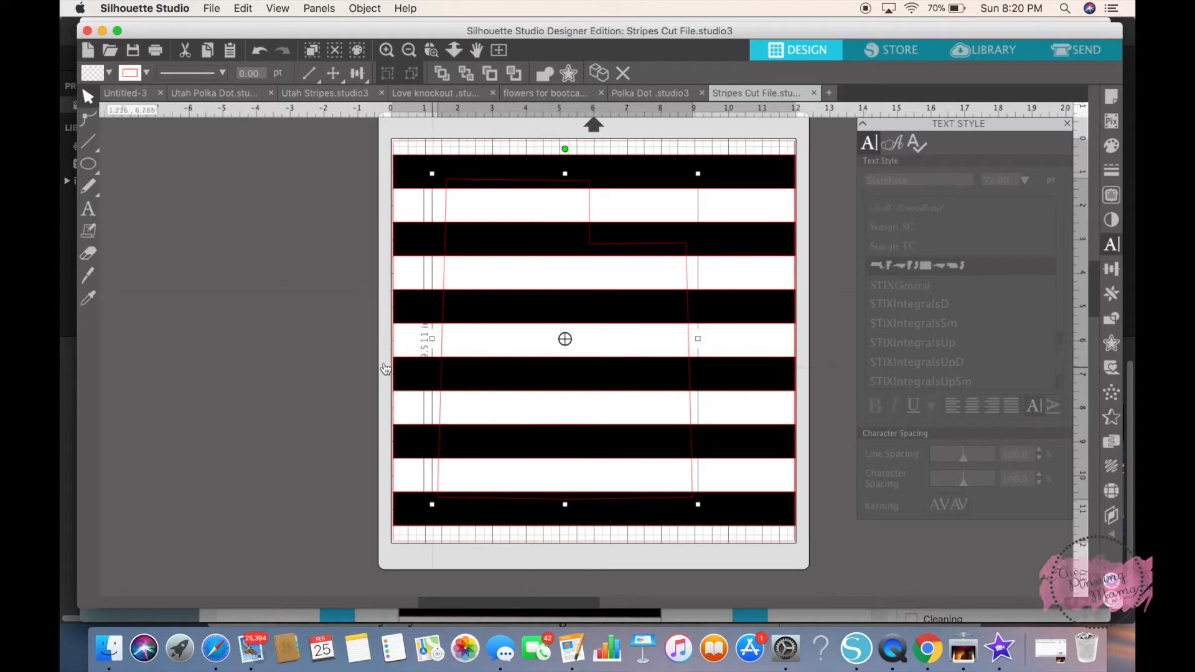
{"action": "mouse_move", "coordinate": [514, 276]}
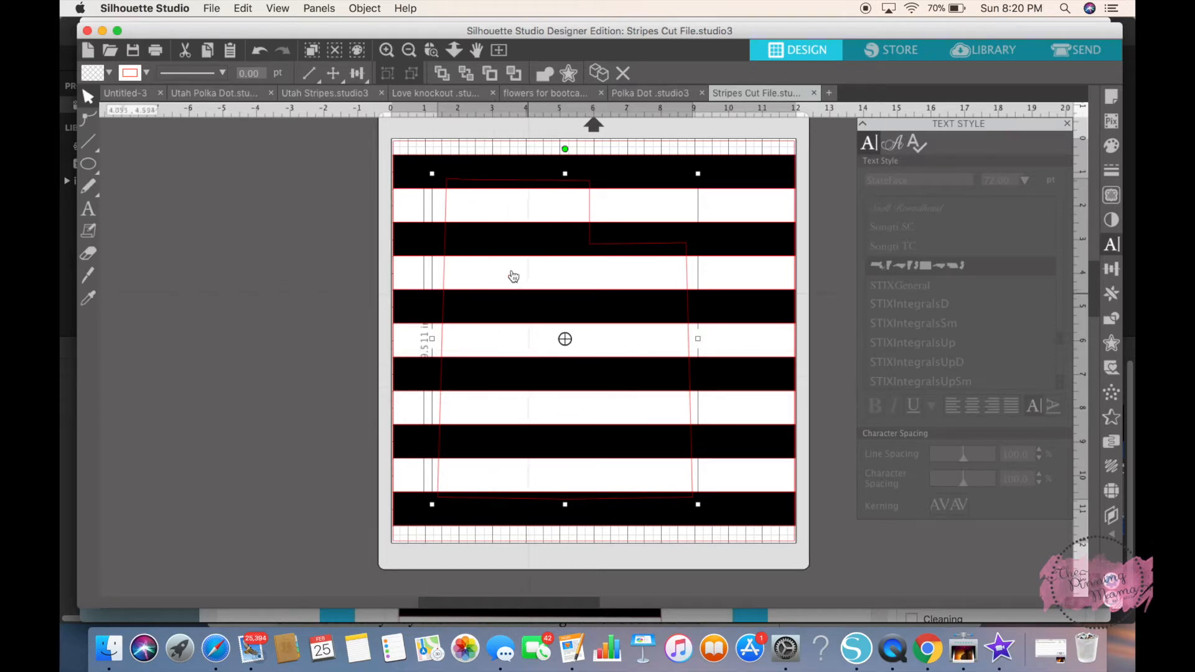
{"action": "mouse_move", "coordinate": [418, 181]}
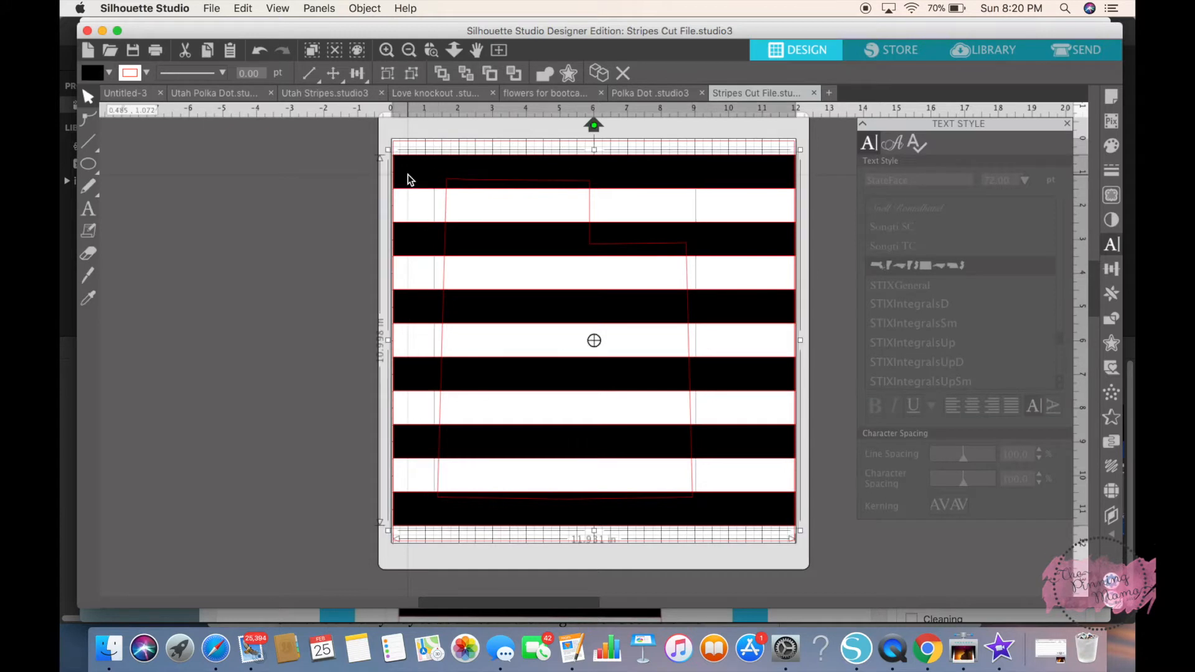
Step: Duplicate the stripes with the Utah outline, leaving the copy beside the mat
{"action": "right_click", "coordinate": [412, 179]}
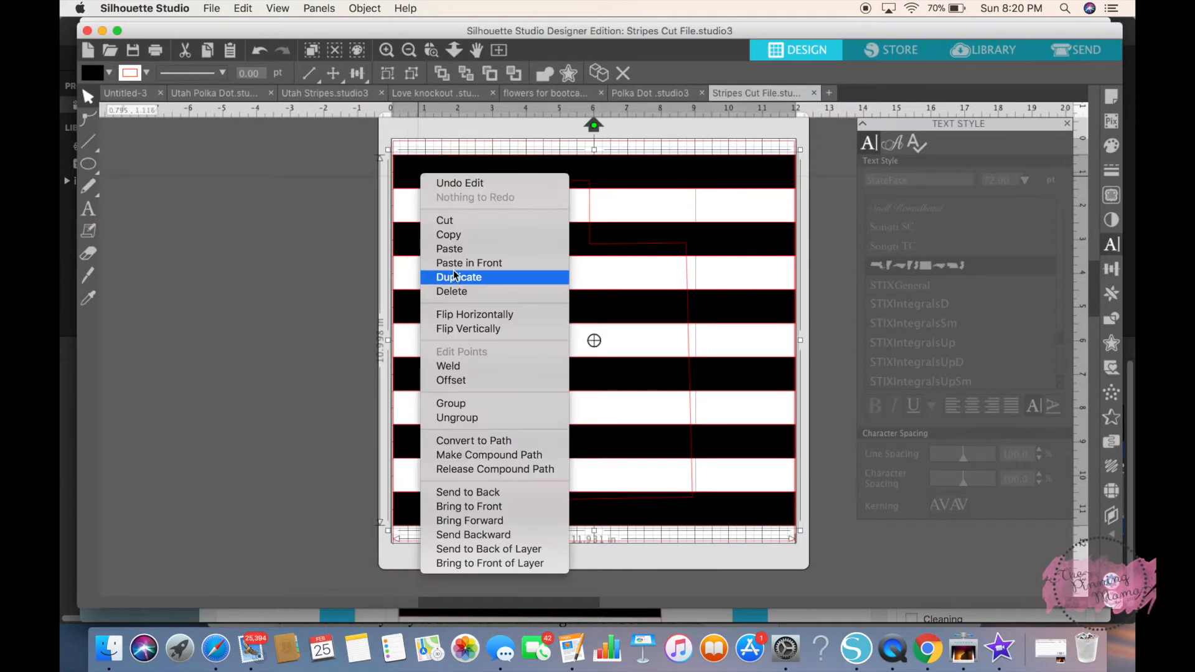
{"action": "left_click", "coordinate": [460, 276]}
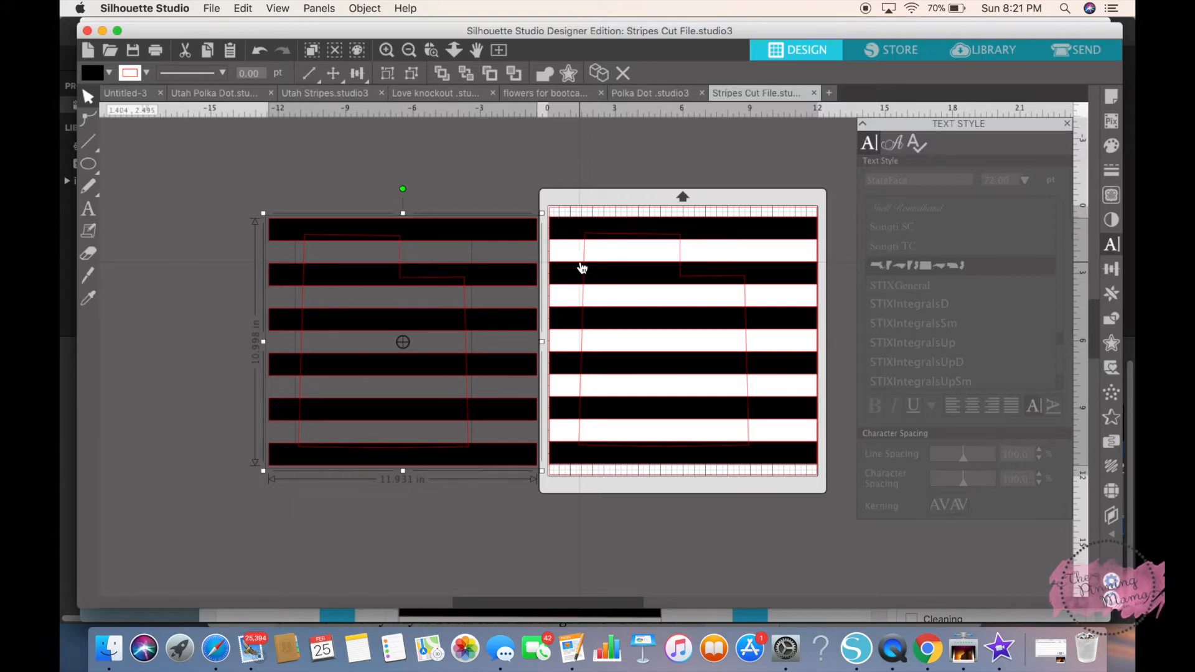
{"action": "mouse_move", "coordinate": [548, 186]}
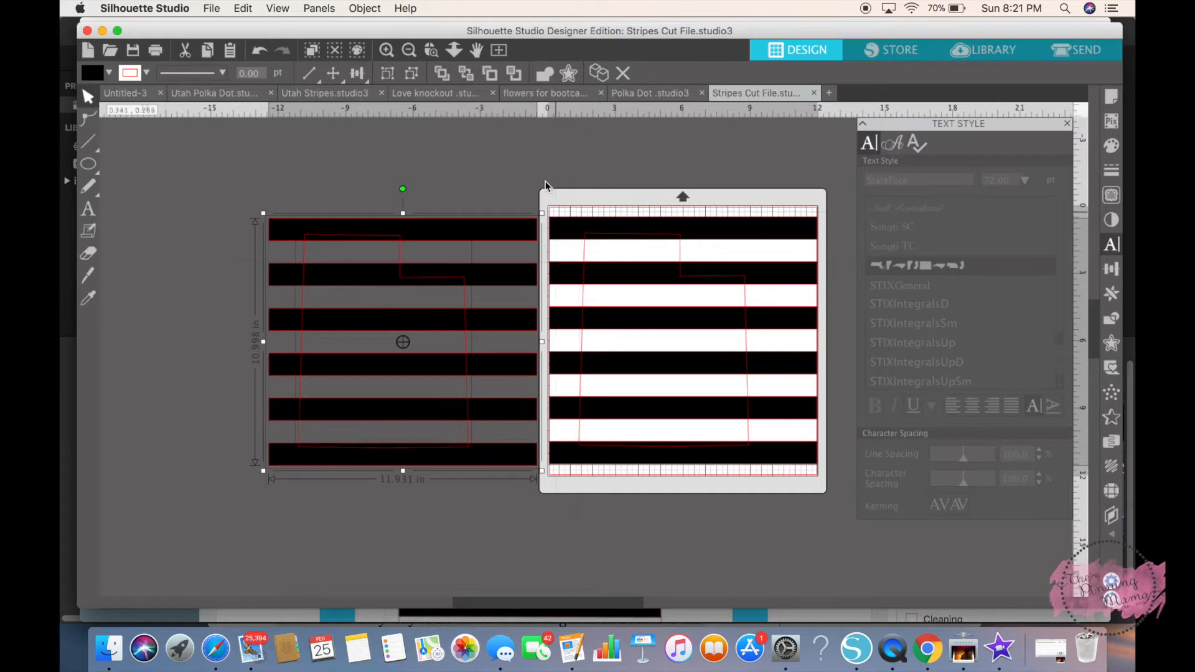
{"action": "mouse_move", "coordinate": [521, 175]}
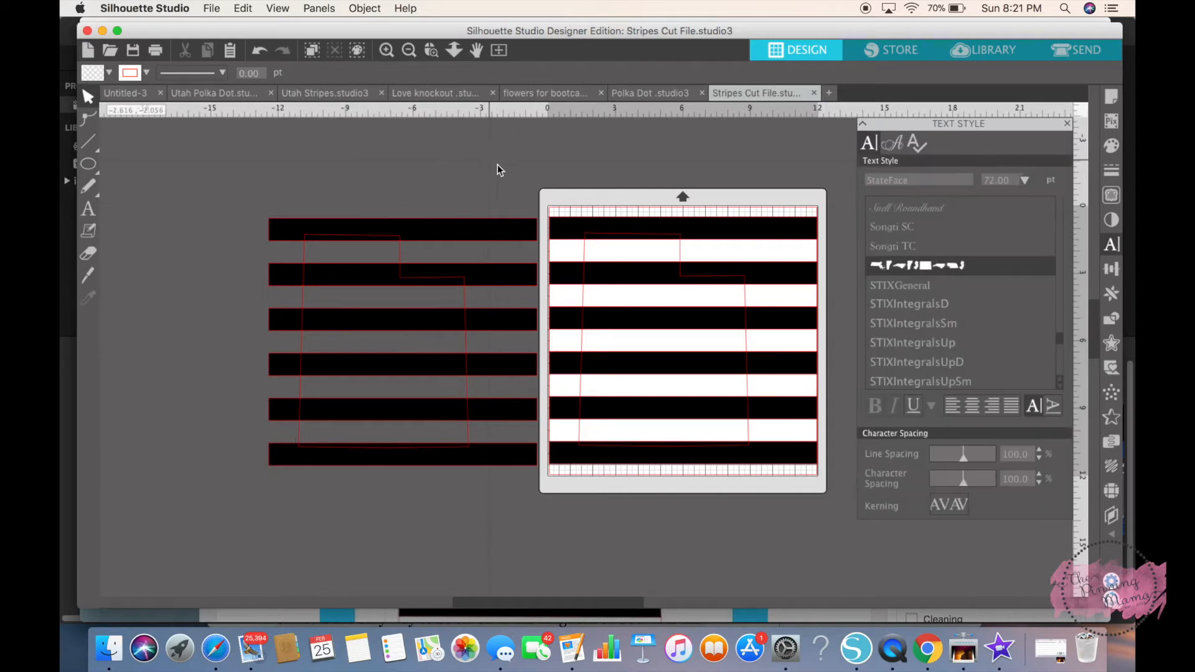
Step: Delete the black stripes on the mat and select the remaining white stripes and outline
{"action": "left_click", "coordinate": [682, 341]}
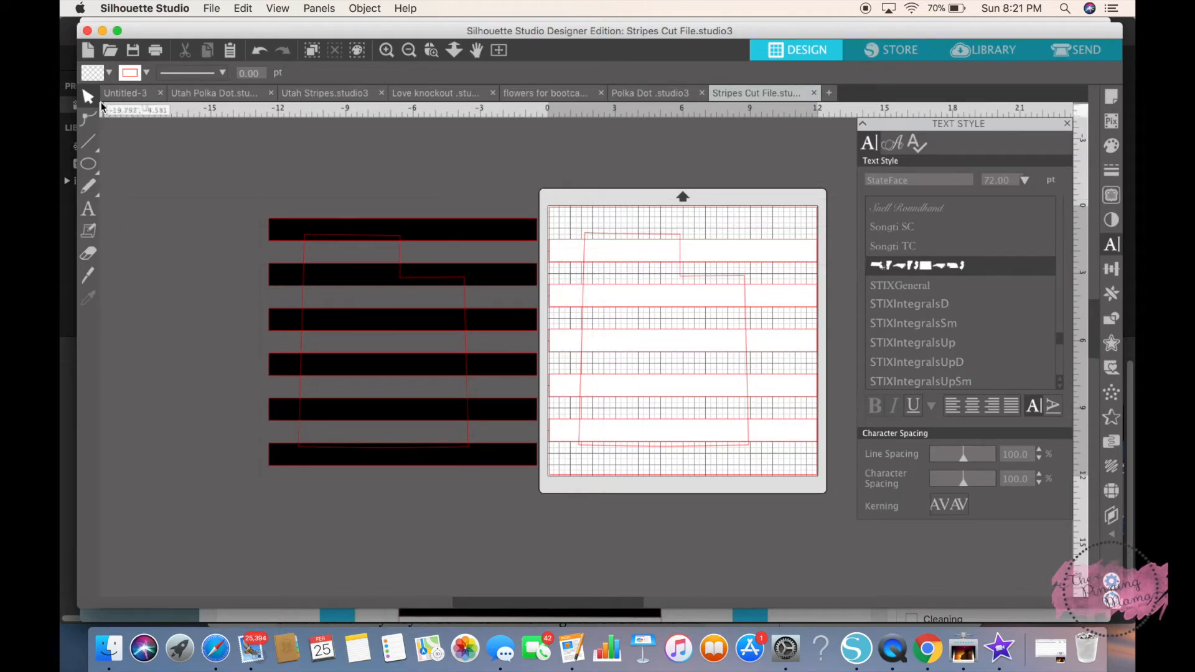
{"action": "mouse_move", "coordinate": [383, 202]}
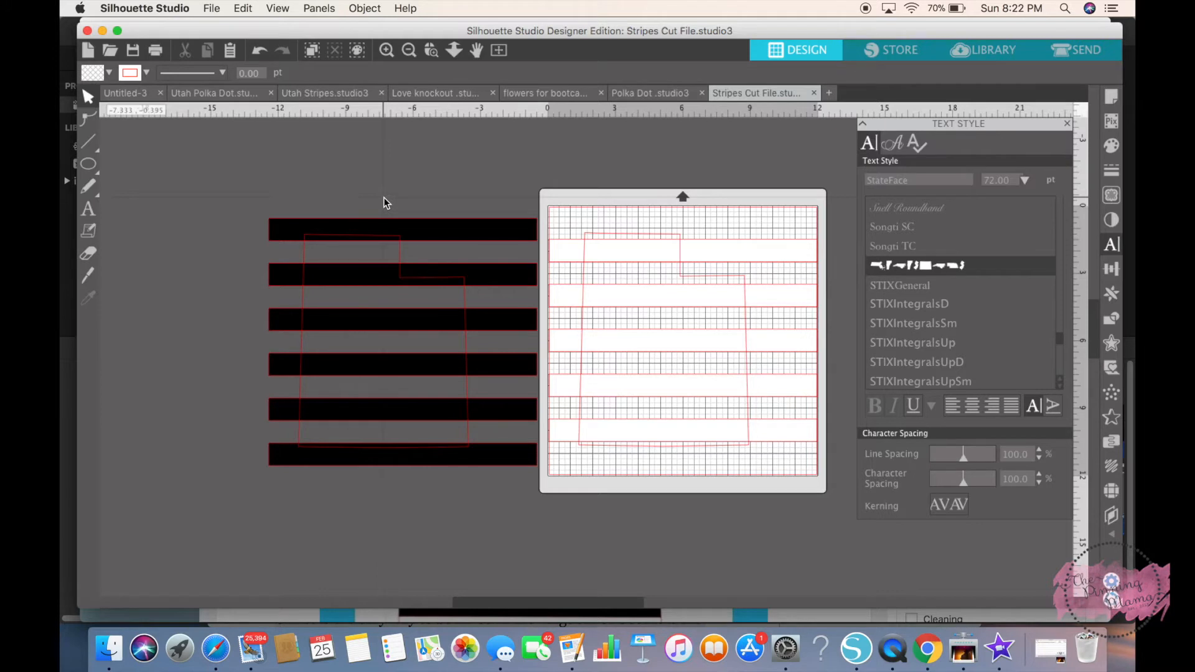
{"action": "mouse_move", "coordinate": [574, 255]}
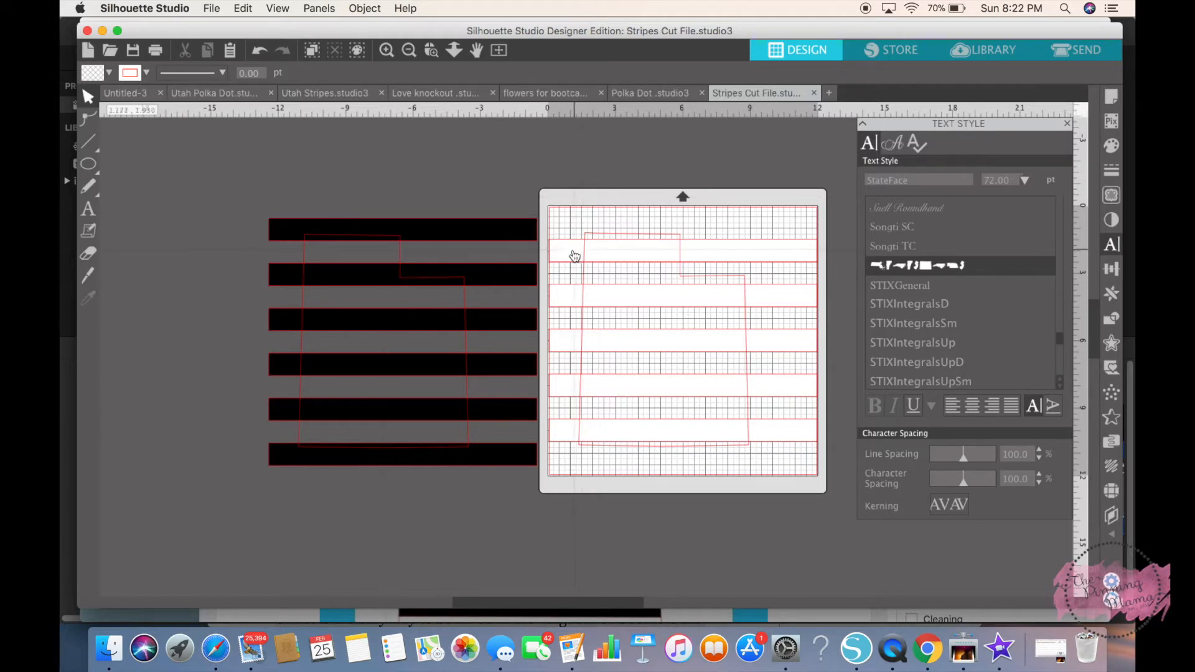
{"action": "left_click", "coordinate": [586, 245]}
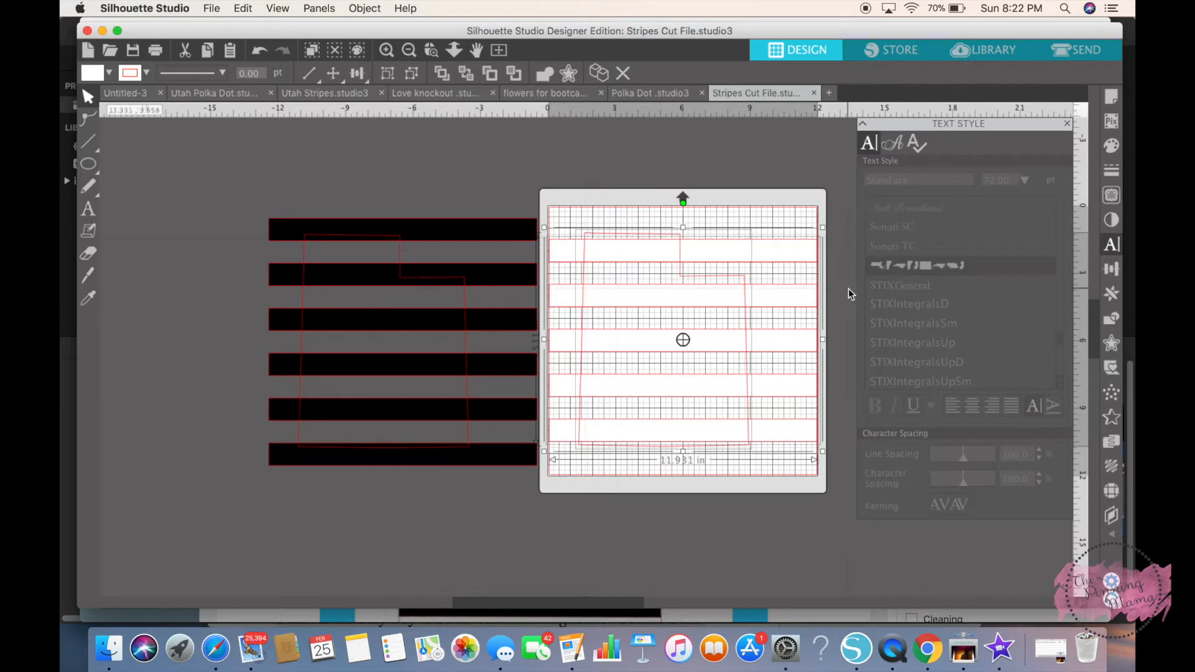
{"action": "mouse_move", "coordinate": [1112, 319]}
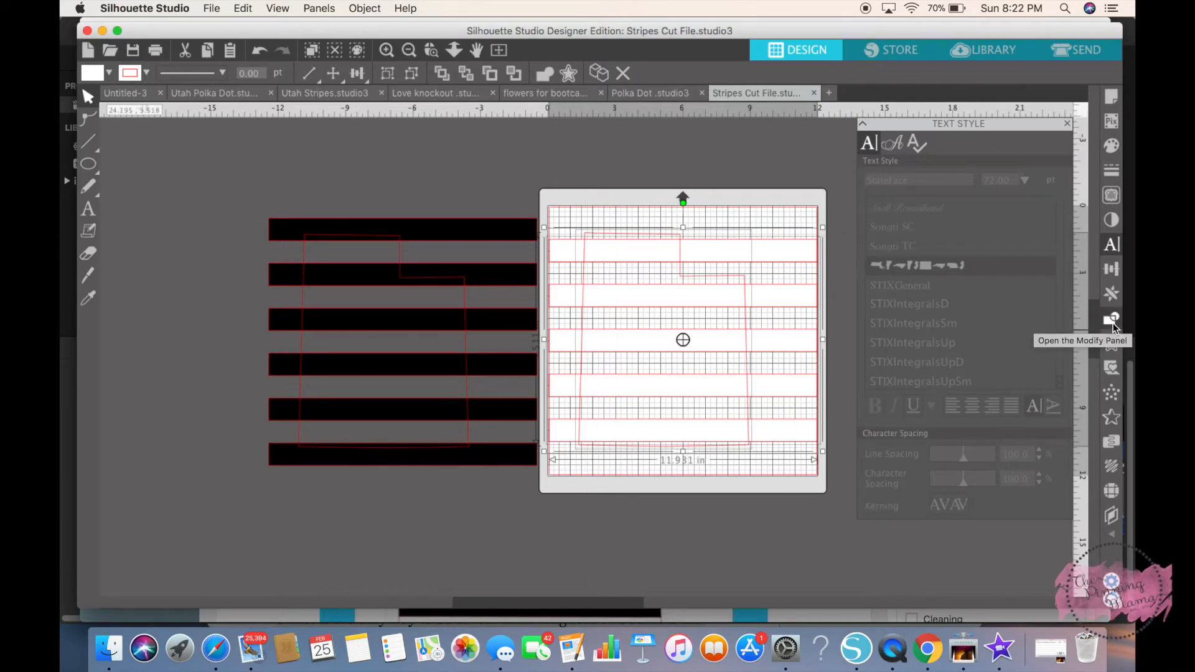
Step: Crop the stripes against the Utah outline with the Modify panel's Crop tool
{"action": "left_click", "coordinate": [1112, 318]}
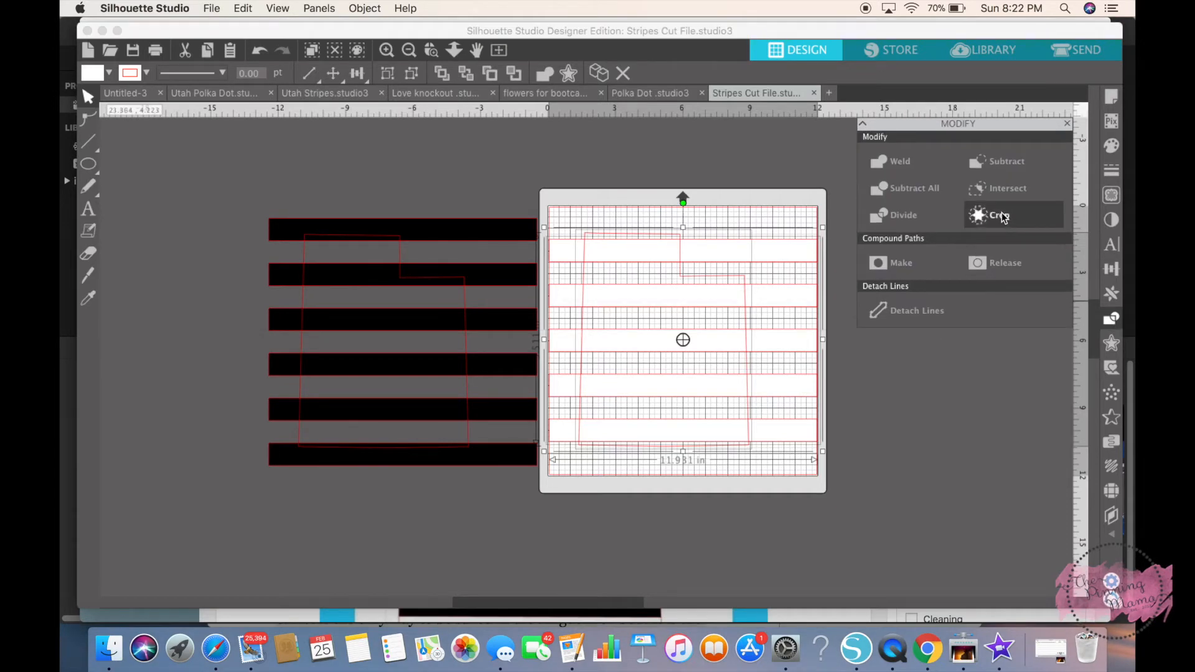
{"action": "left_click", "coordinate": [998, 216]}
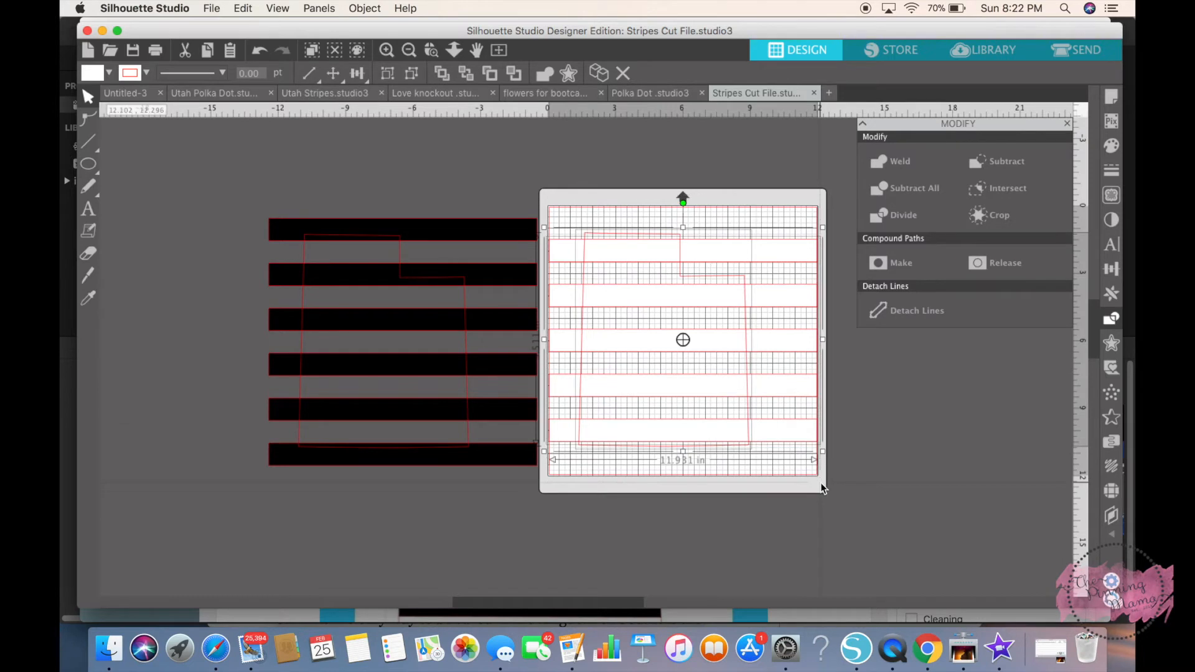
{"action": "mouse_move", "coordinate": [1000, 215]}
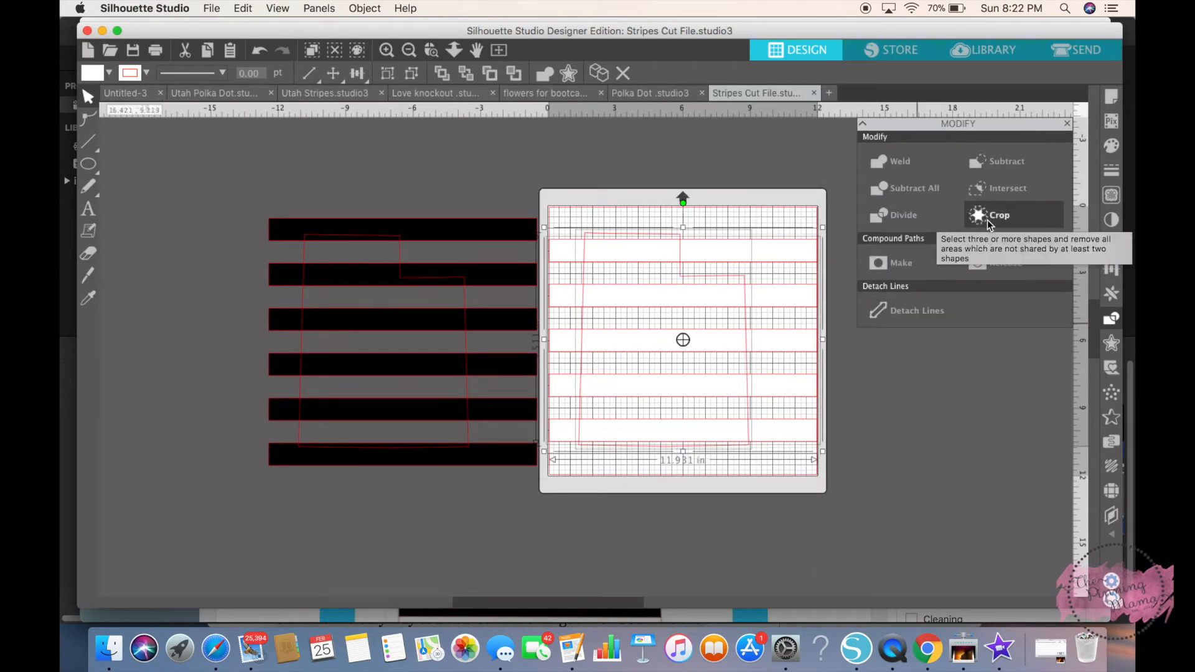
{"action": "left_click", "coordinate": [1000, 216]}
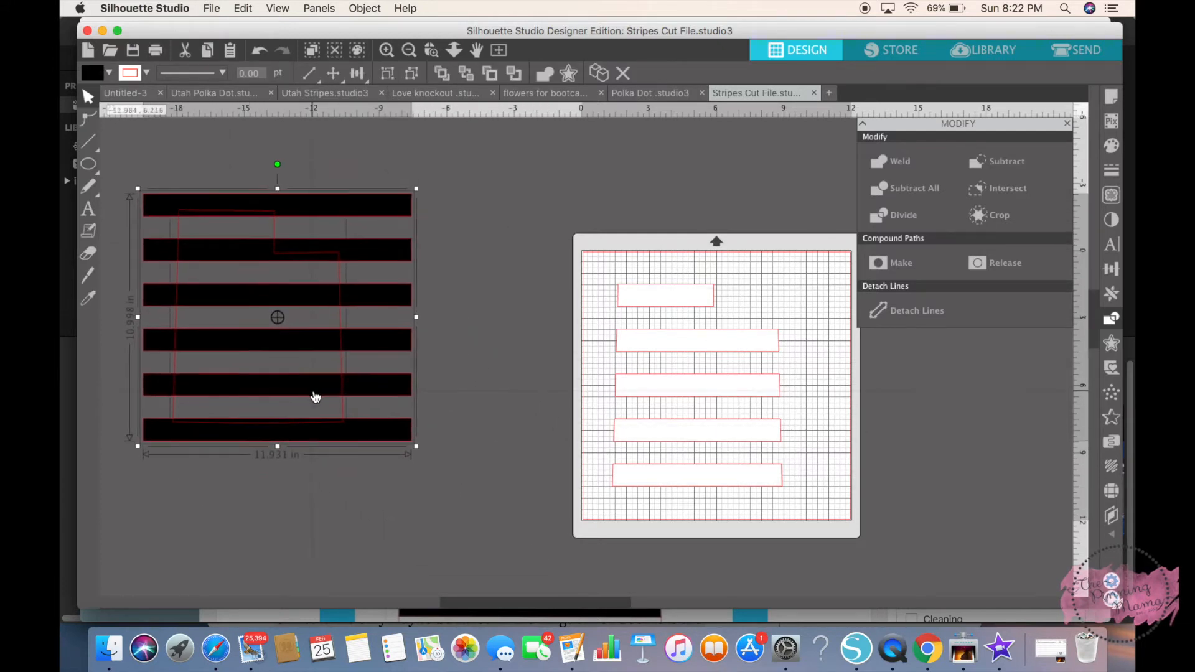
Step: Move the cropped stripe shape aside, flip it vertically and place it back onto the mat
{"action": "left_click_drag", "start_coordinate": [315, 396], "coordinate": [295, 321]}
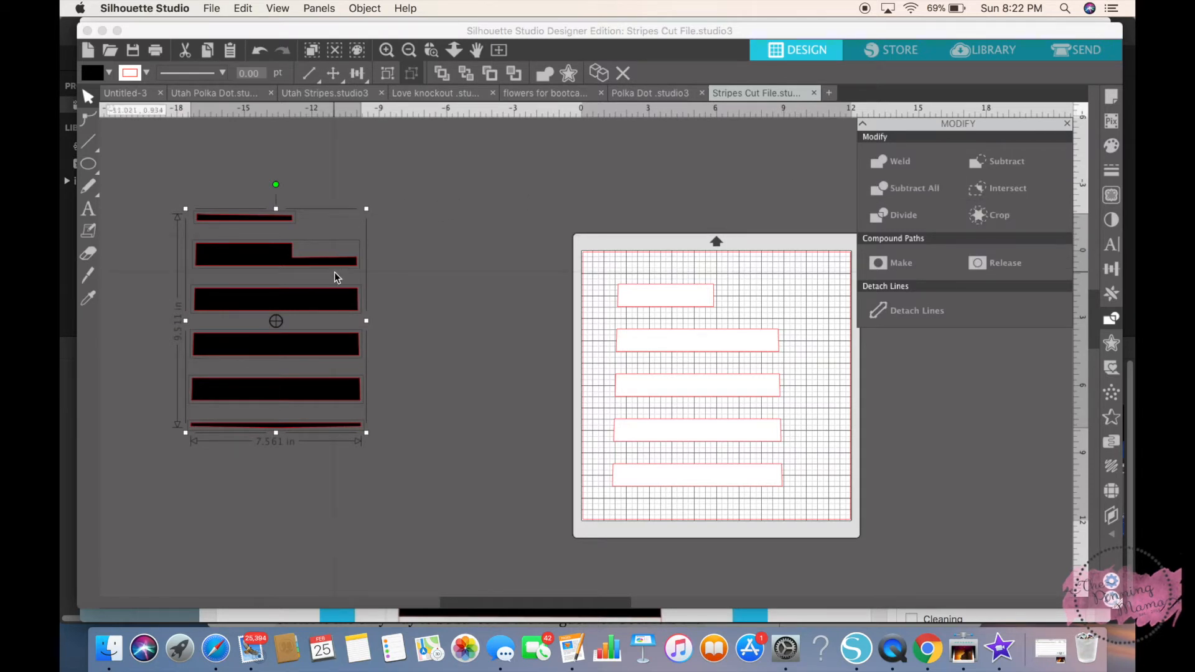
{"action": "right_click", "coordinate": [335, 276]}
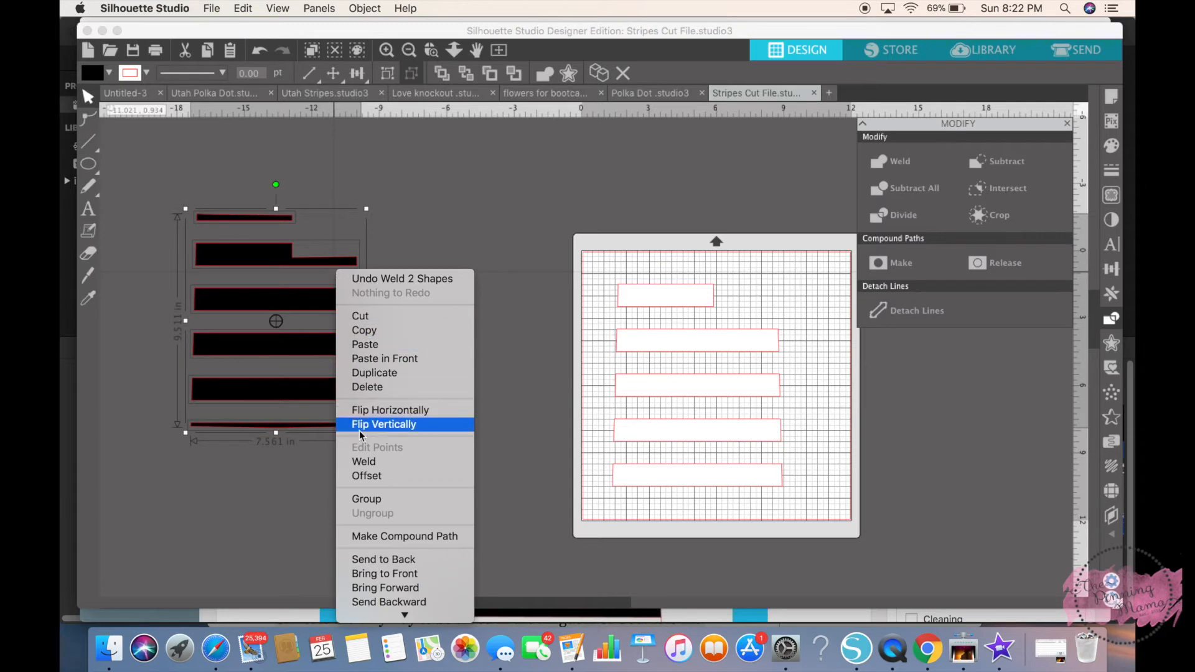
{"action": "left_click", "coordinate": [383, 425]}
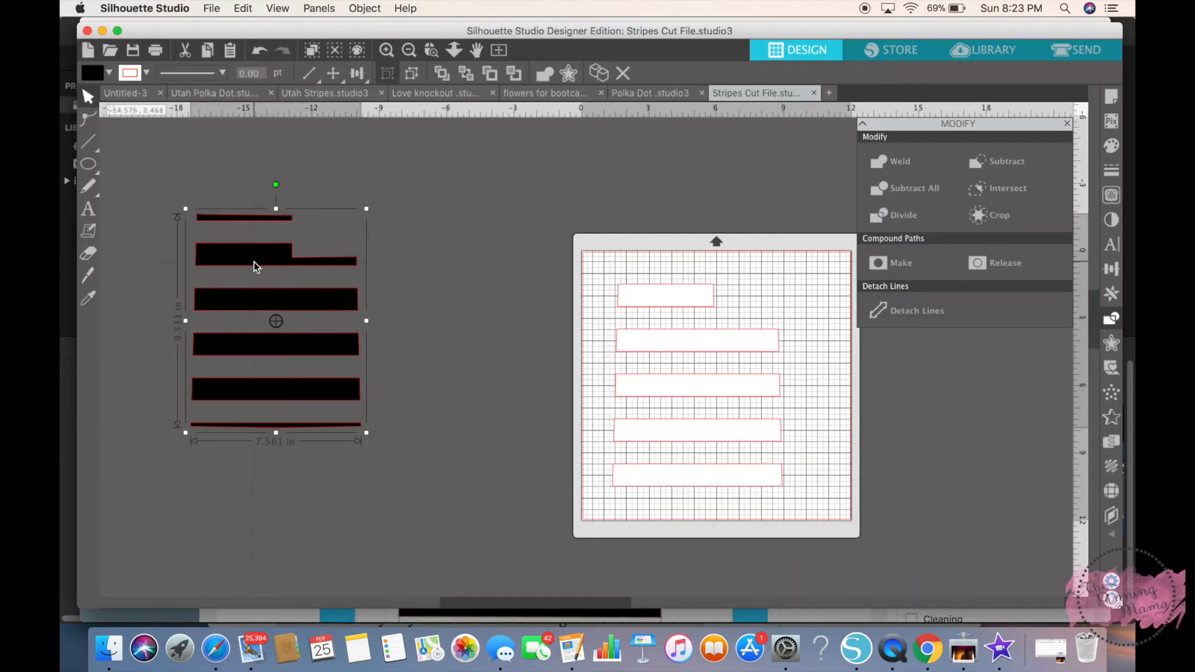
{"action": "left_click_drag", "start_coordinate": [255, 265], "coordinate": [457, 313]}
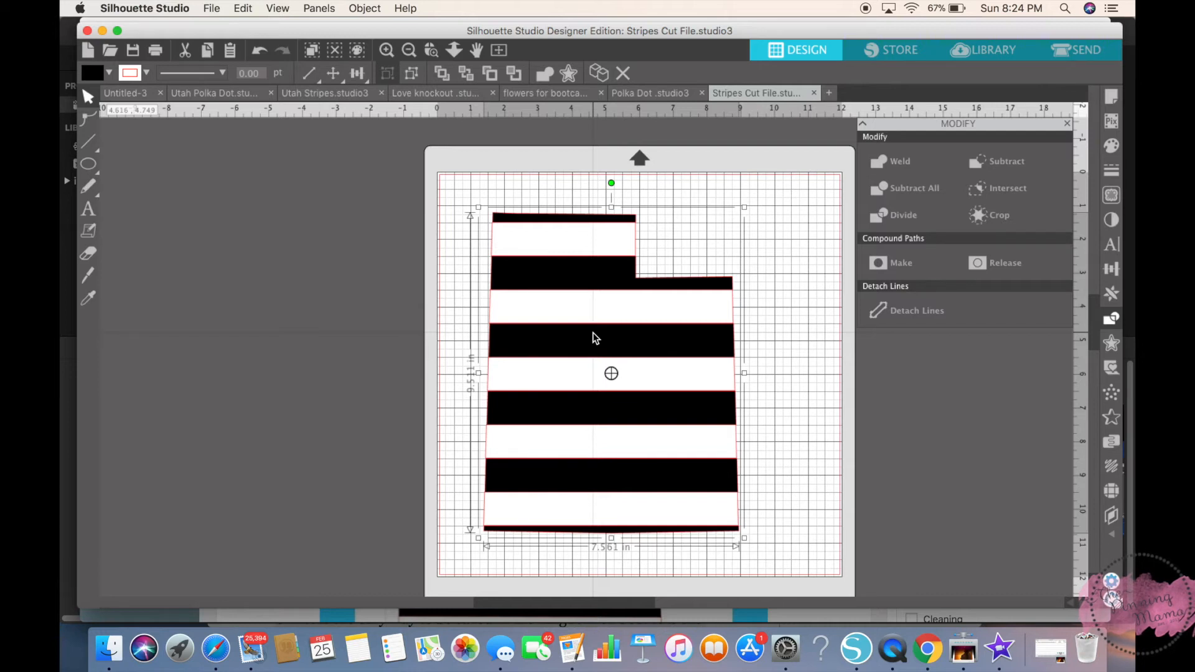
{"action": "mouse_move", "coordinate": [312, 225]}
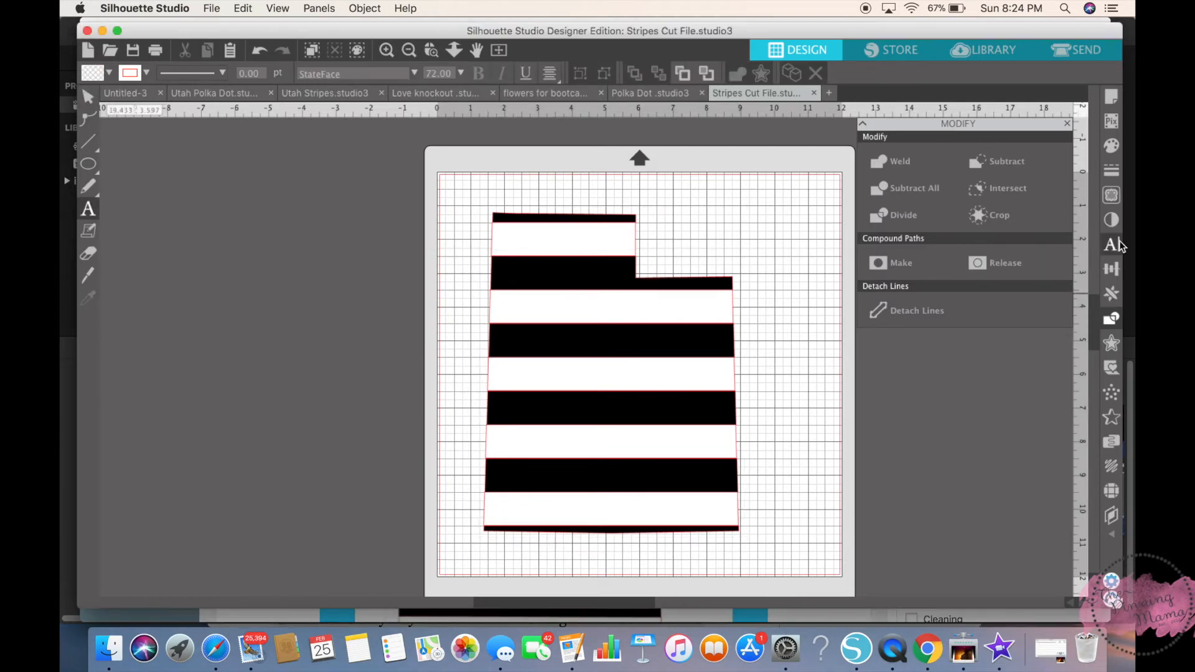
Step: Choose the Hamster script font and start the 'Utah' text across the middle stripes
{"action": "left_click", "coordinate": [1112, 244]}
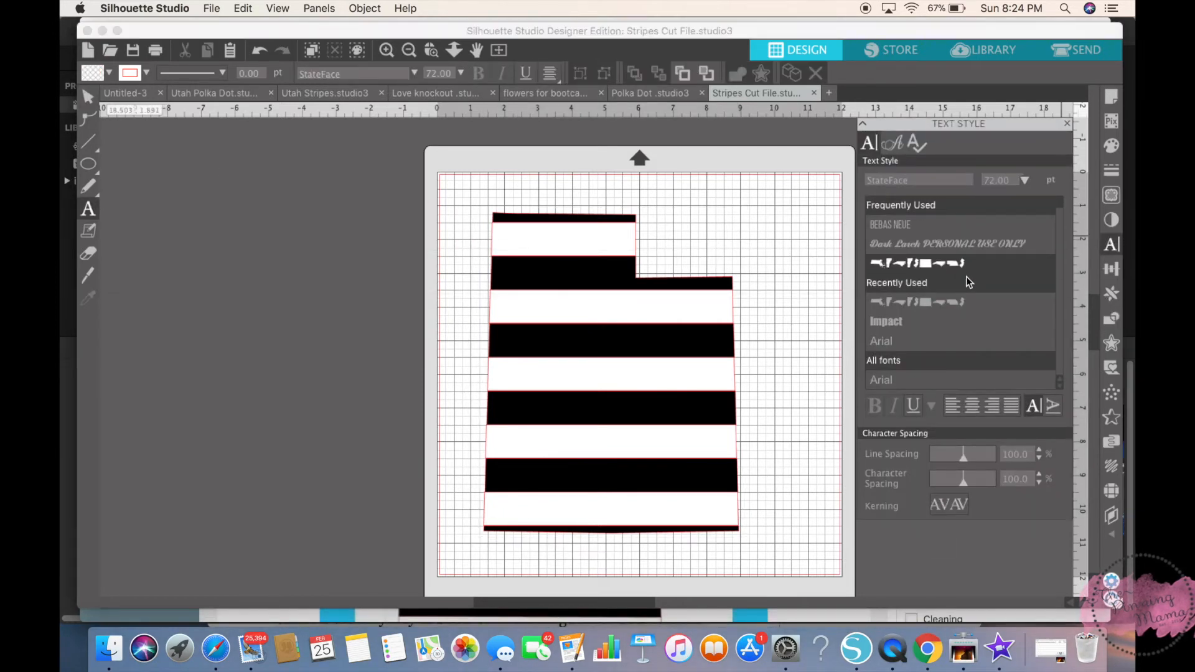
{"action": "scroll", "scroll_direction": "down", "scroll_amount": 3}
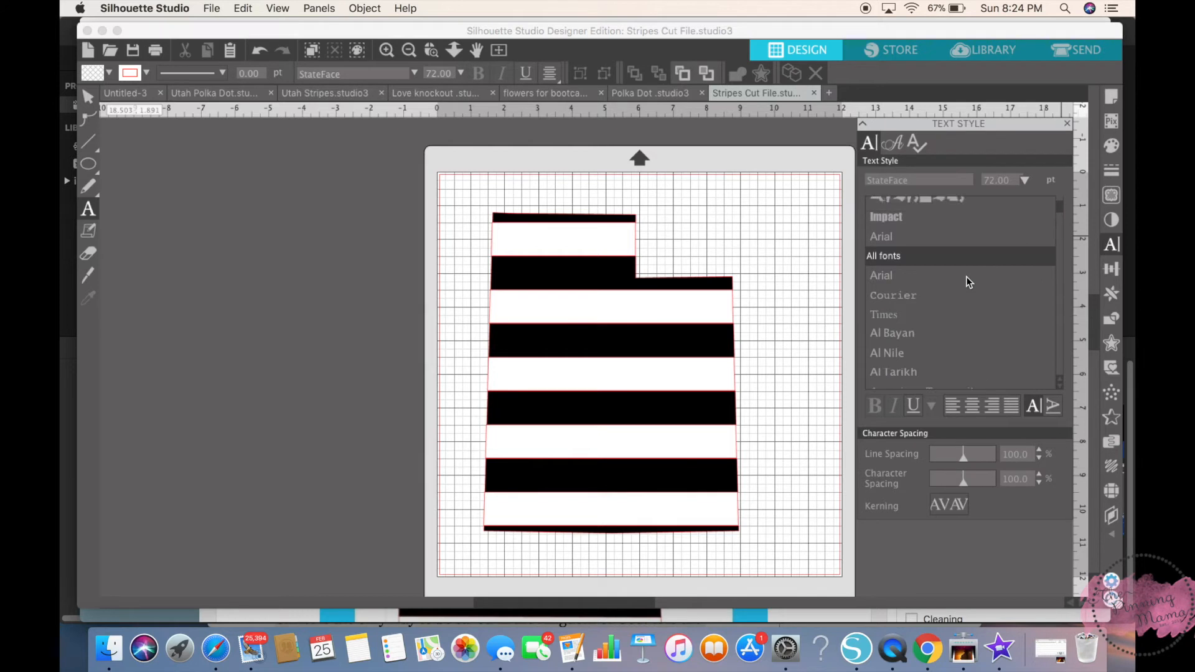
{"action": "scroll", "scroll_direction": "down", "scroll_amount": 3}
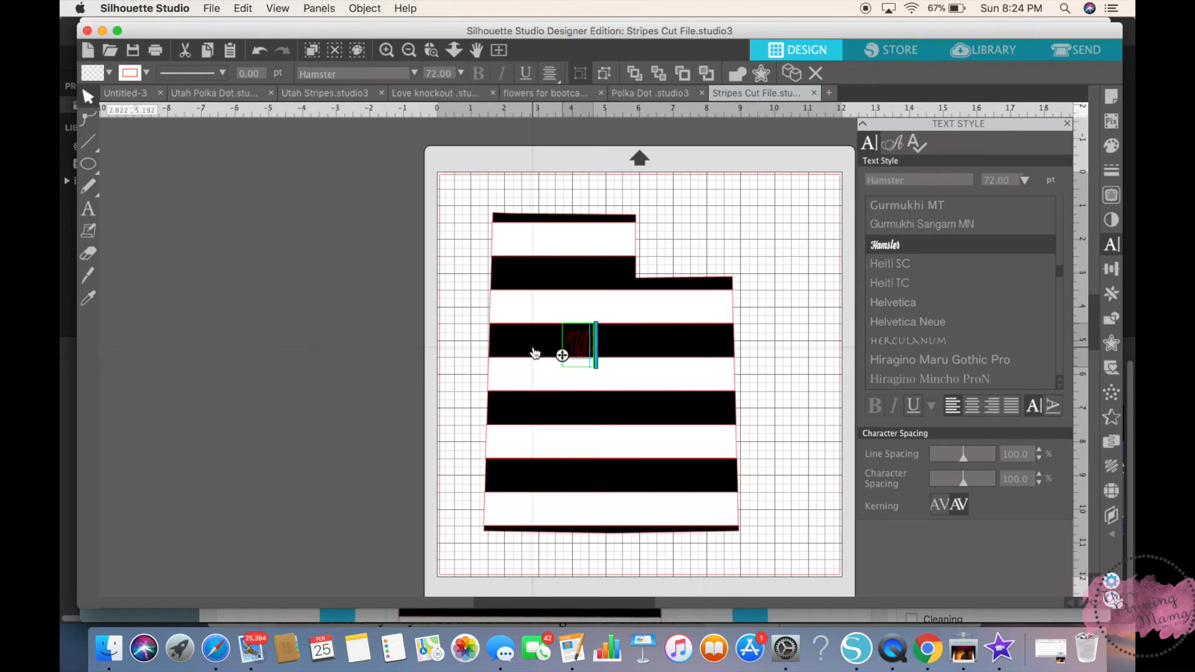
{"action": "left_click_drag", "start_coordinate": [576, 352], "coordinate": [599, 351]}
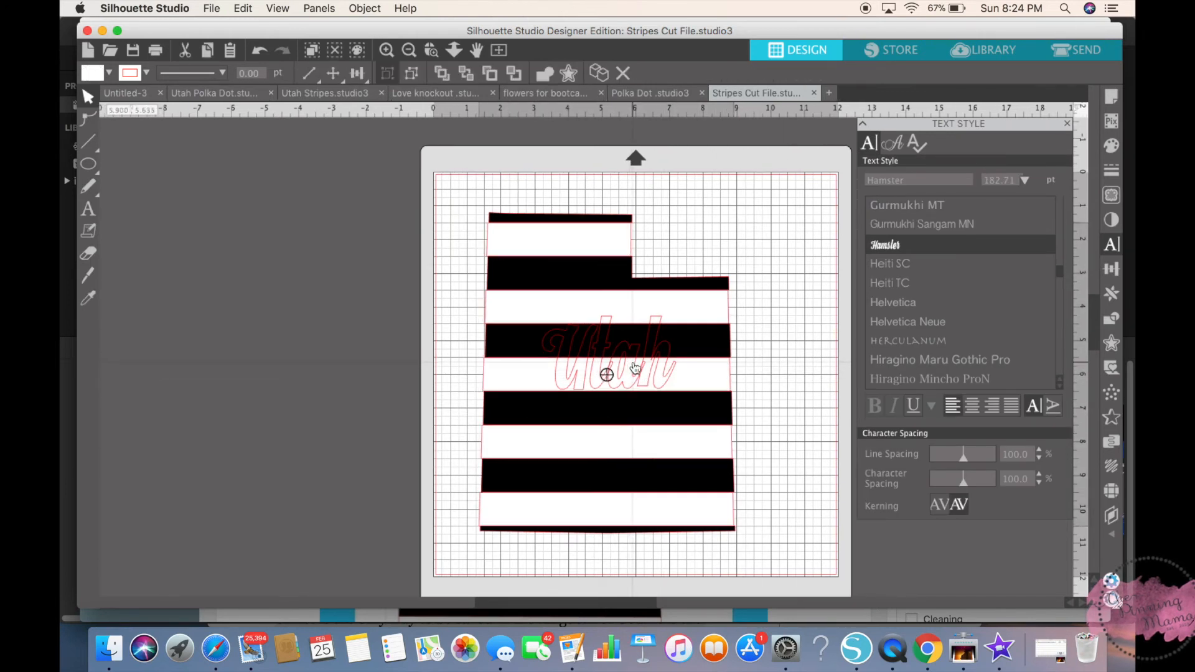
Step: Delete the small stray polygon beside the text and reselect the 'Utah' script text
{"action": "left_click", "coordinate": [606, 374]}
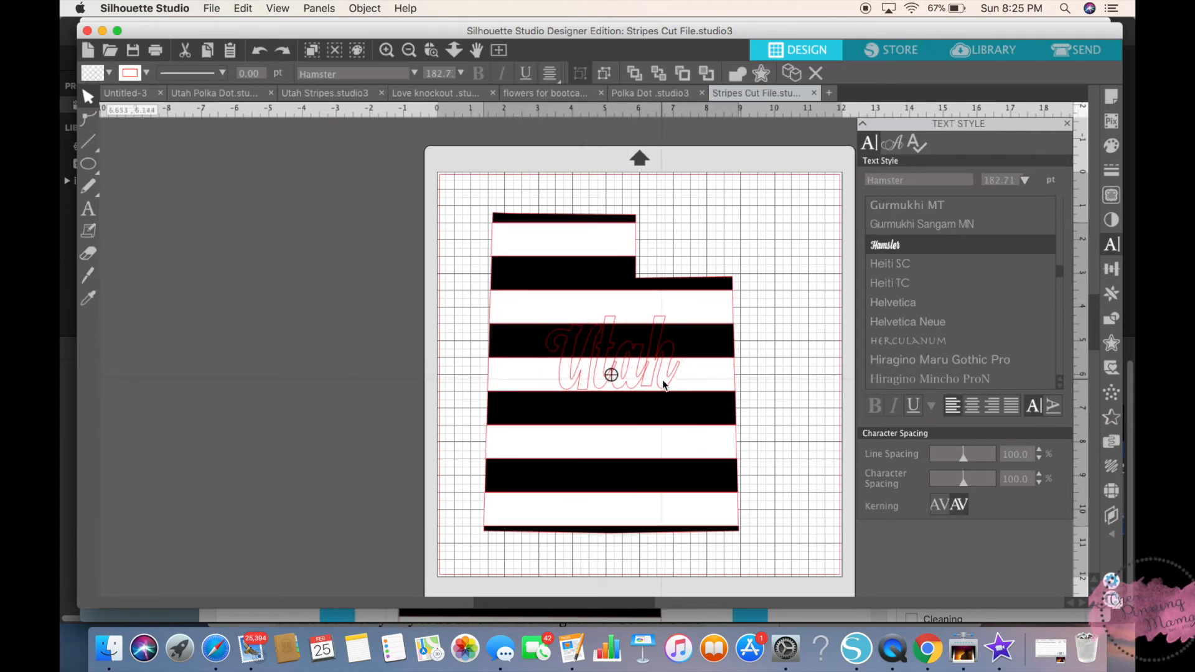
{"action": "left_click", "coordinate": [624, 358]}
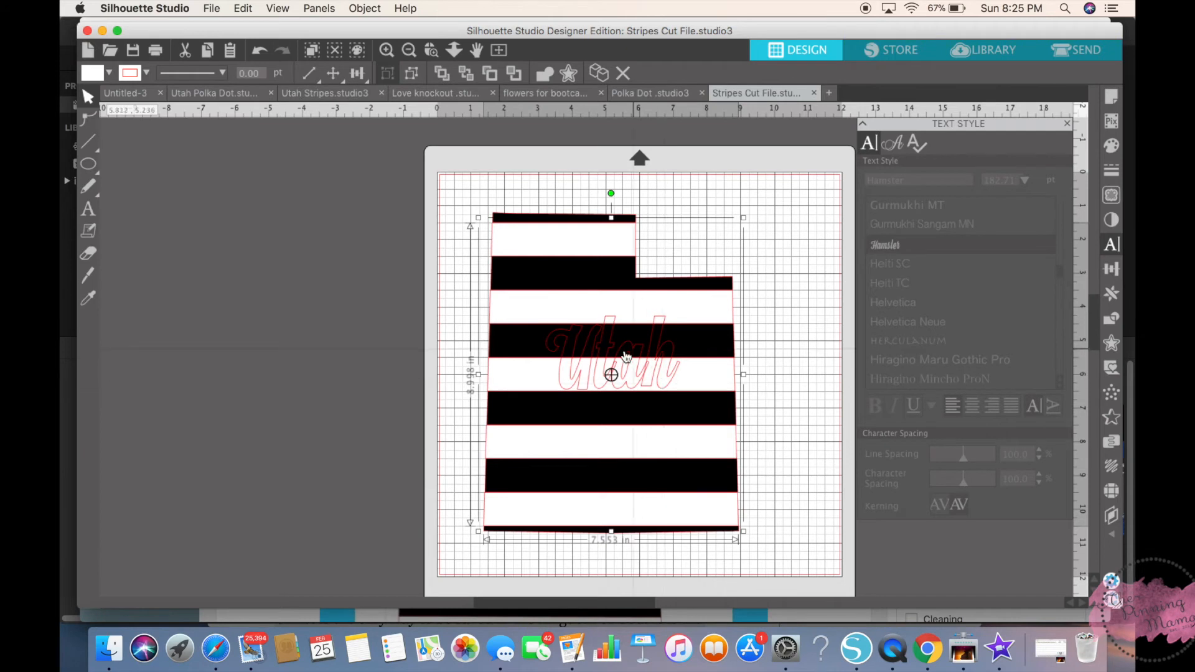
{"action": "mouse_move", "coordinate": [570, 391]}
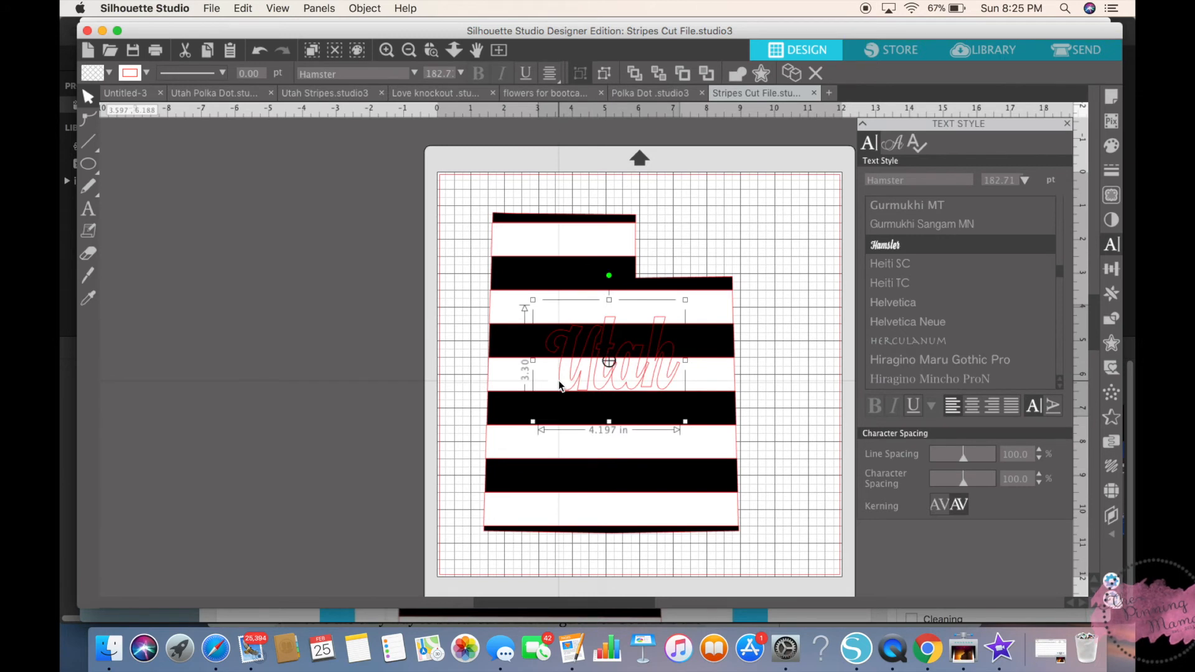
{"action": "right_click", "coordinate": [610, 373]}
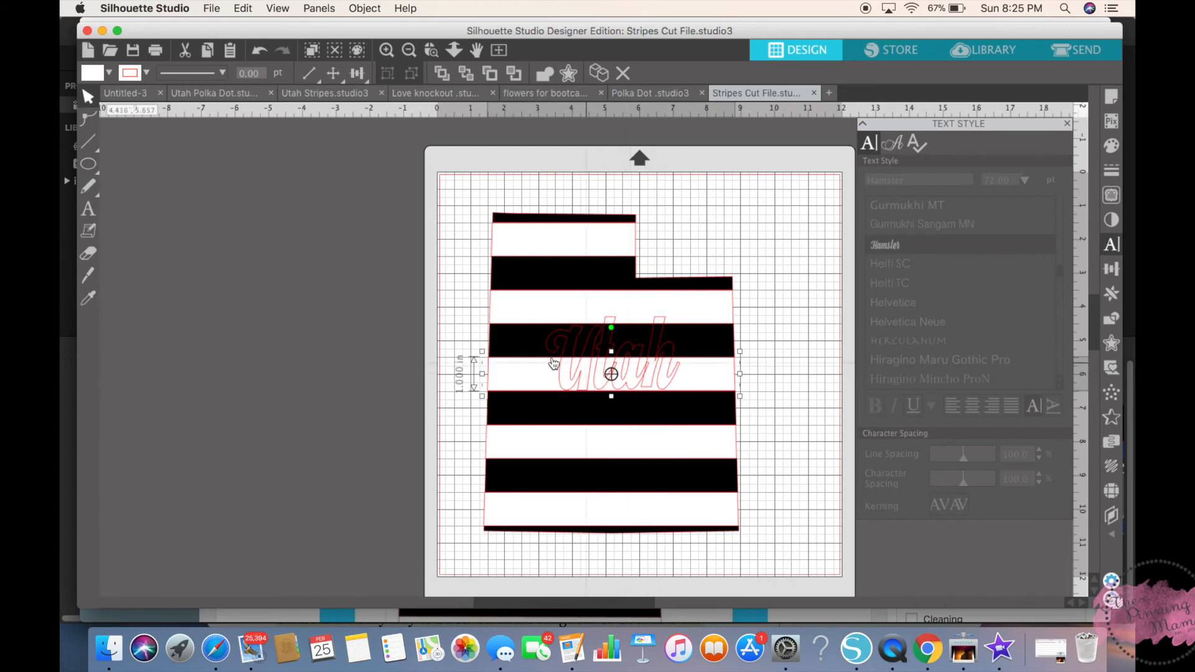
{"action": "right_click", "coordinate": [611, 373]}
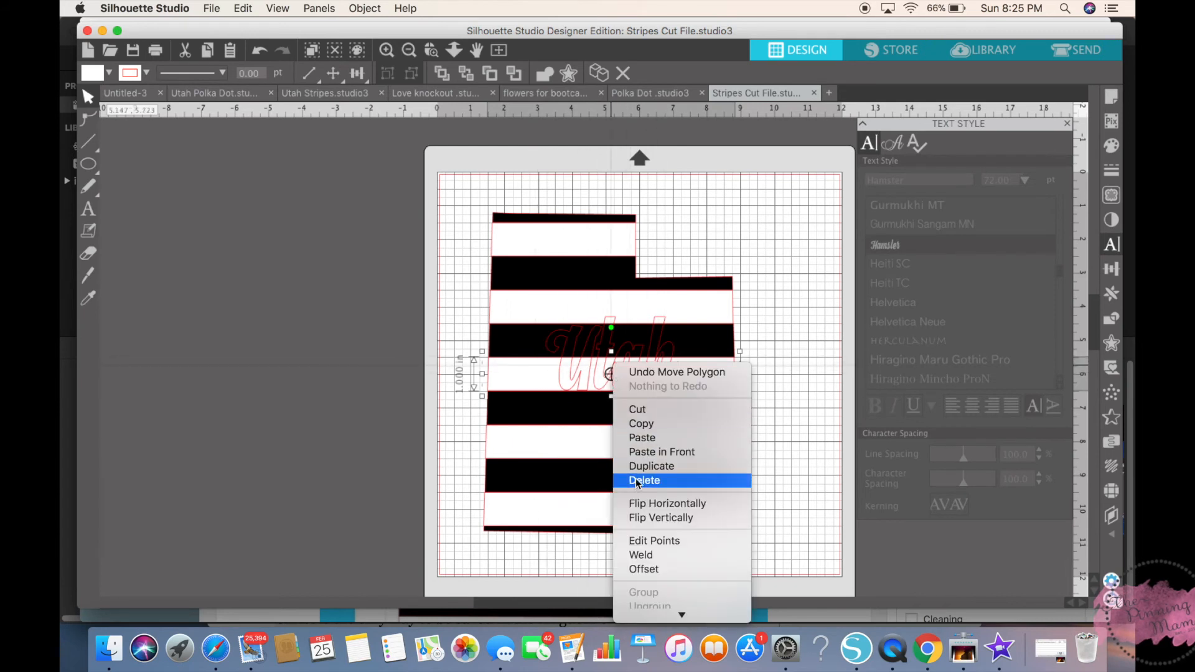
{"action": "left_click", "coordinate": [643, 481]}
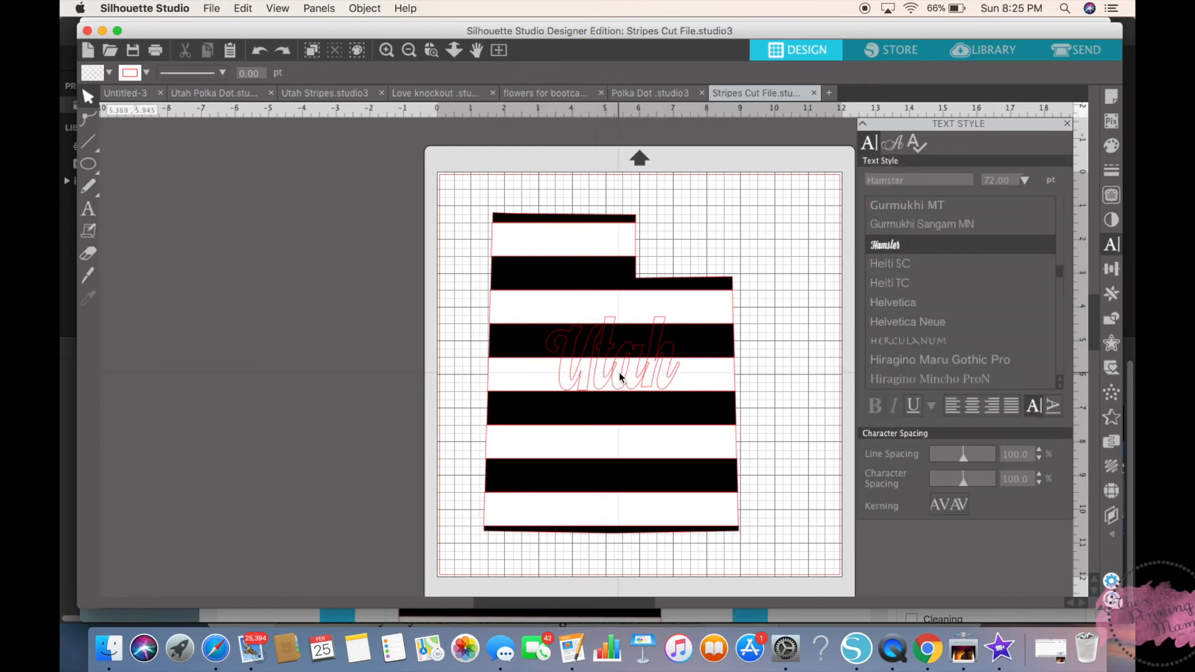
{"action": "left_click", "coordinate": [610, 359]}
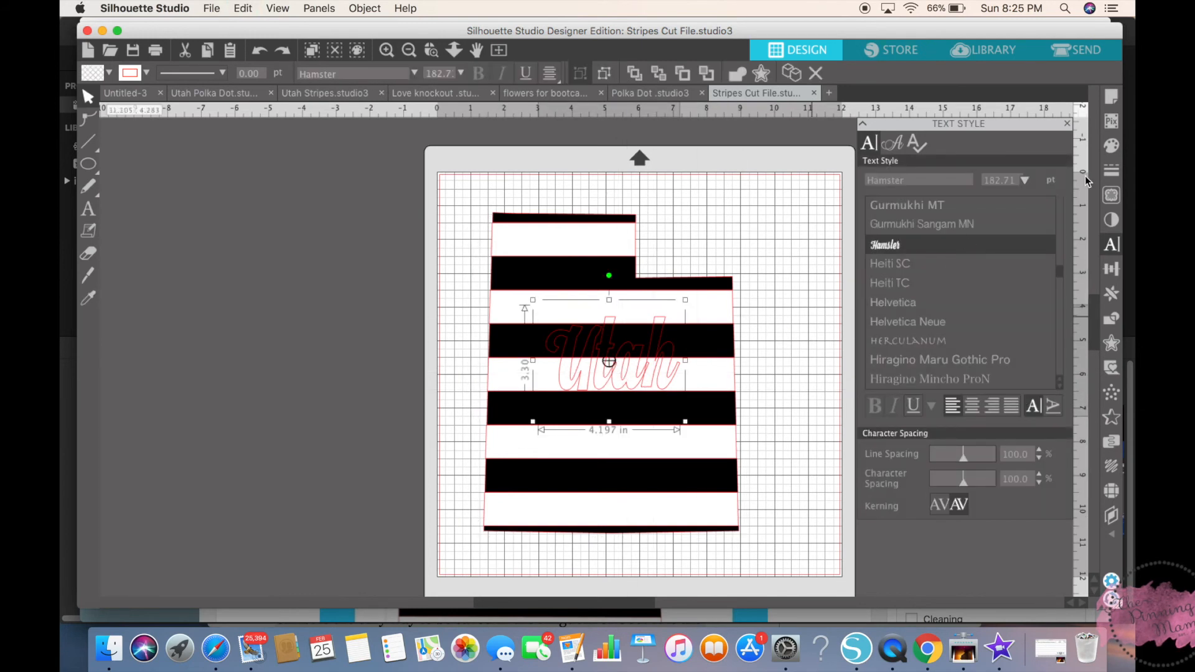
Step: Fill the 'Utah' script text with the shiny gold gradient from the Fill panel
{"action": "left_click", "coordinate": [1112, 146]}
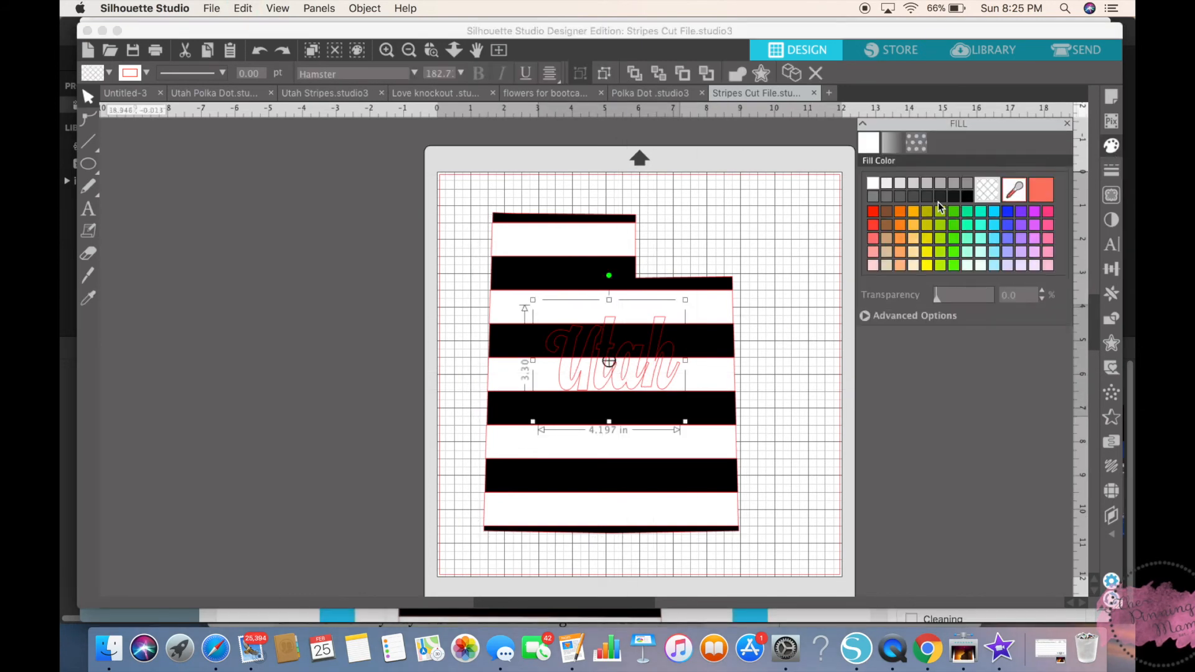
{"action": "left_click", "coordinate": [890, 142]}
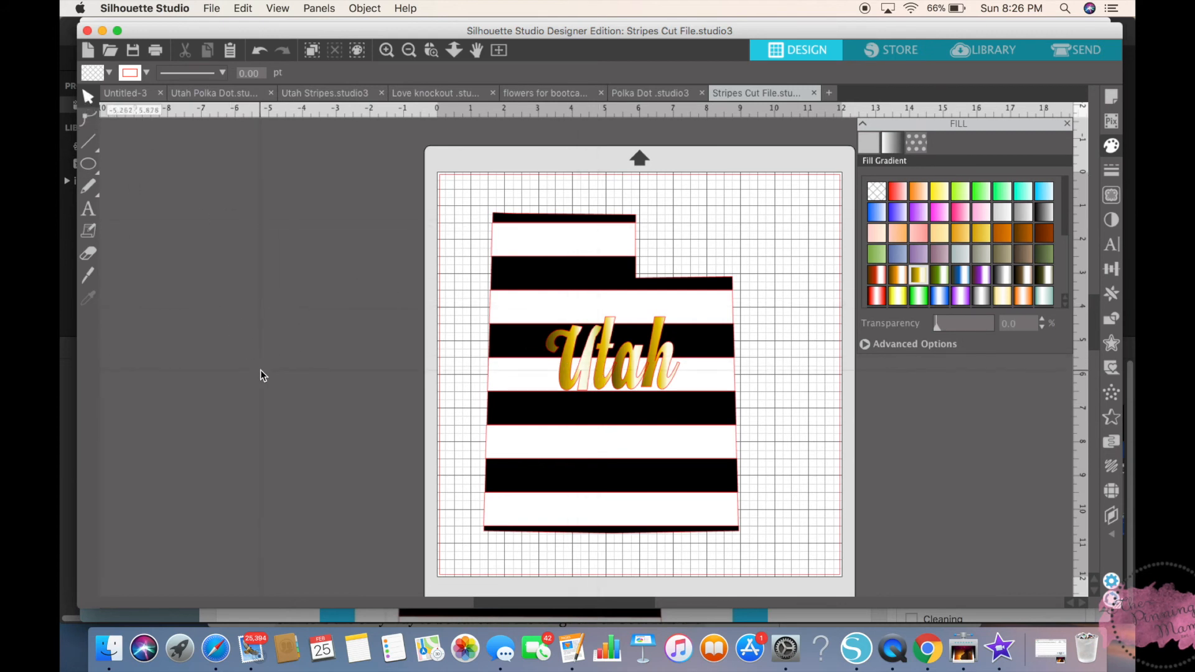
{"action": "mouse_move", "coordinate": [978, 110]}
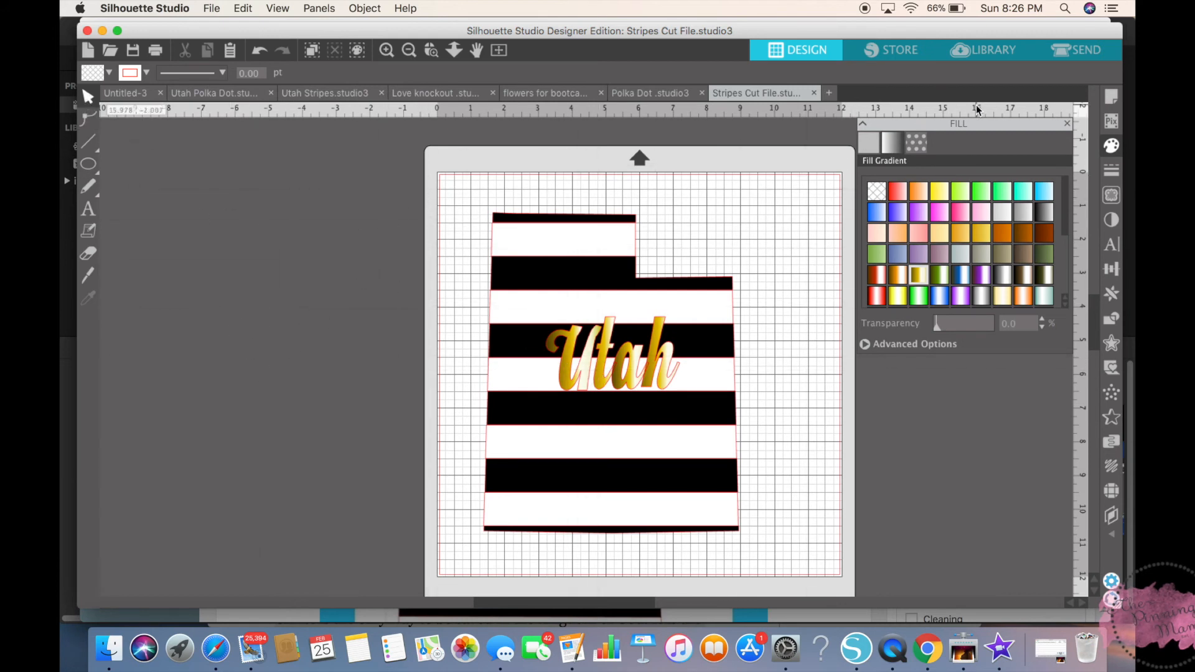
{"action": "mouse_move", "coordinate": [644, 82]}
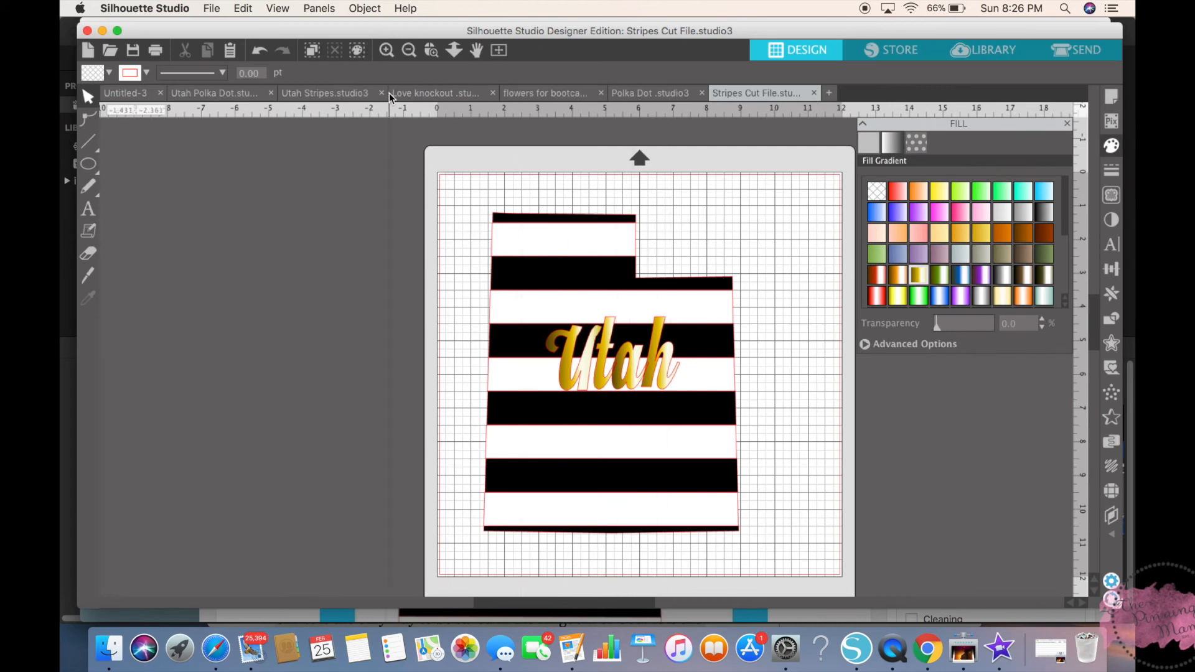
Step: Copy the flower cluster from the flowers for bootcamp document into Stripes Cut File
{"action": "left_click", "coordinate": [546, 93]}
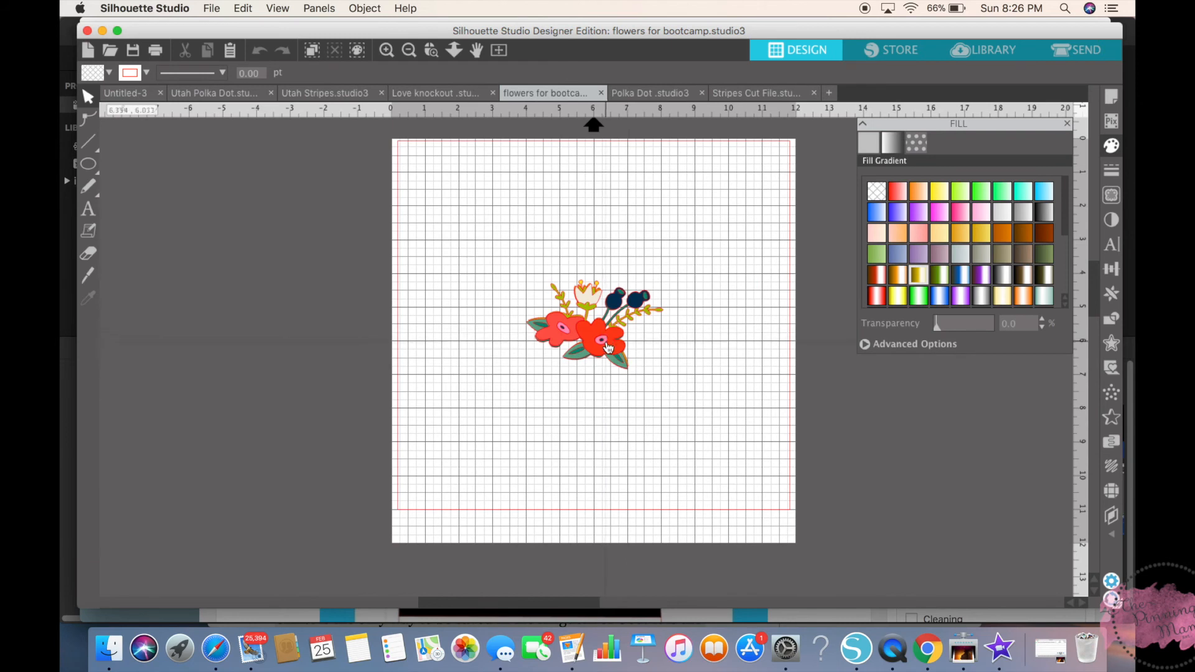
{"action": "left_click", "coordinate": [603, 335]}
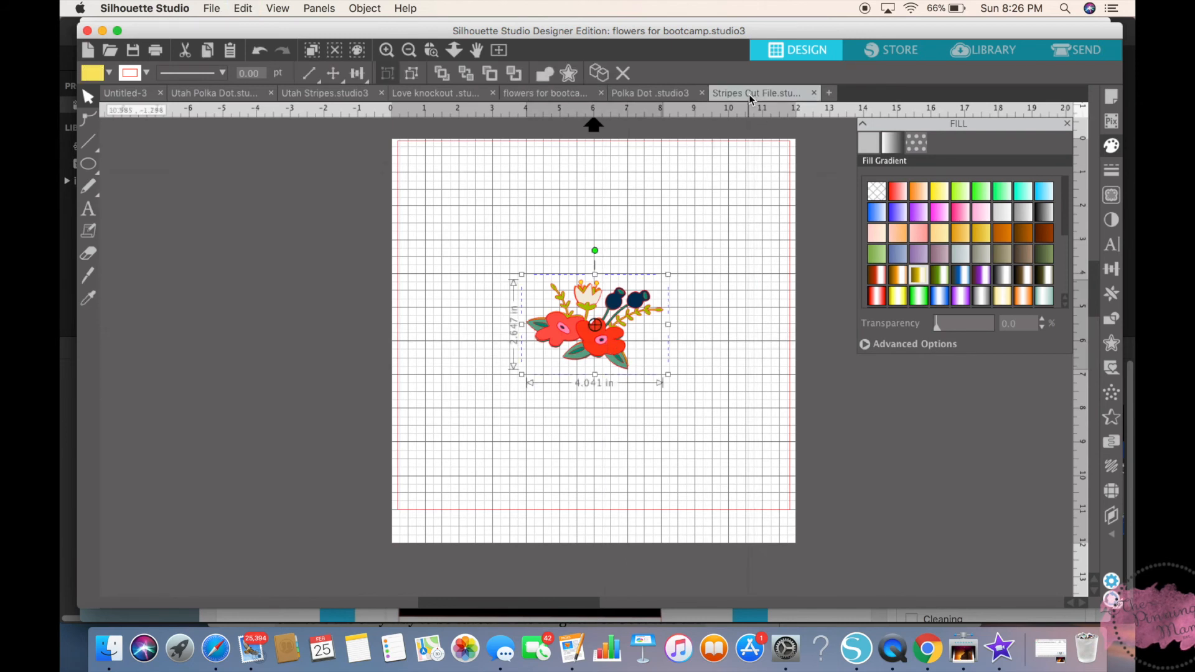
{"action": "left_click", "coordinate": [757, 93]}
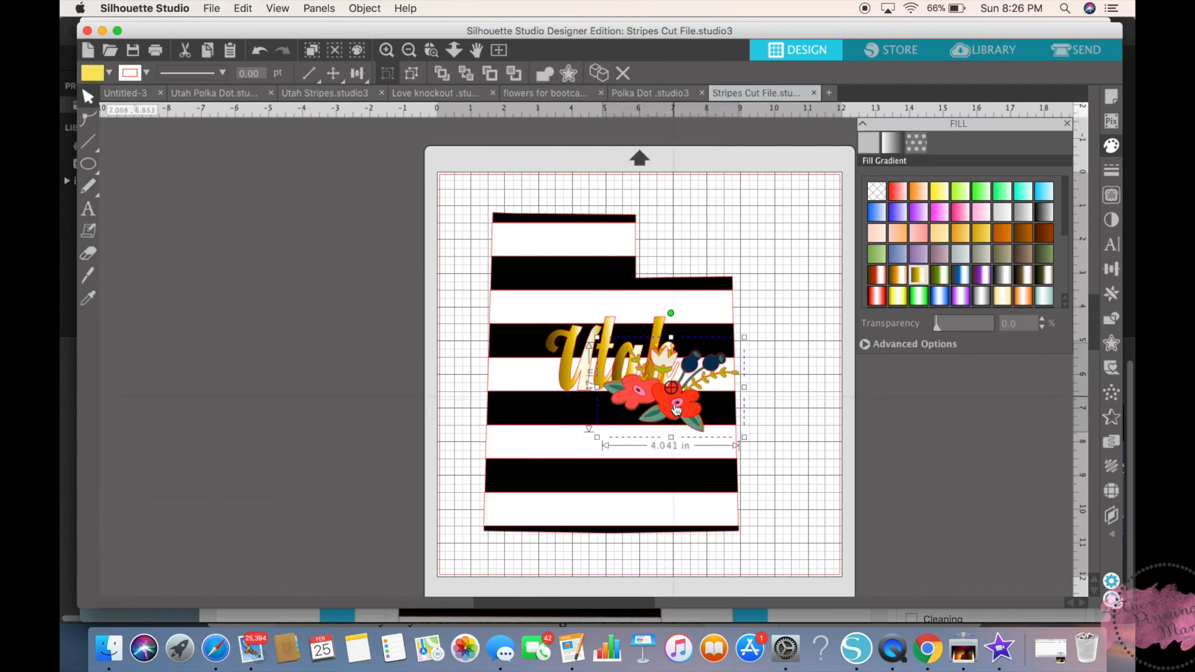
Step: Place the flower cluster in Utah's bottom-right corner and tilt it at an angle
{"action": "left_click_drag", "start_coordinate": [671, 389], "coordinate": [709, 495]}
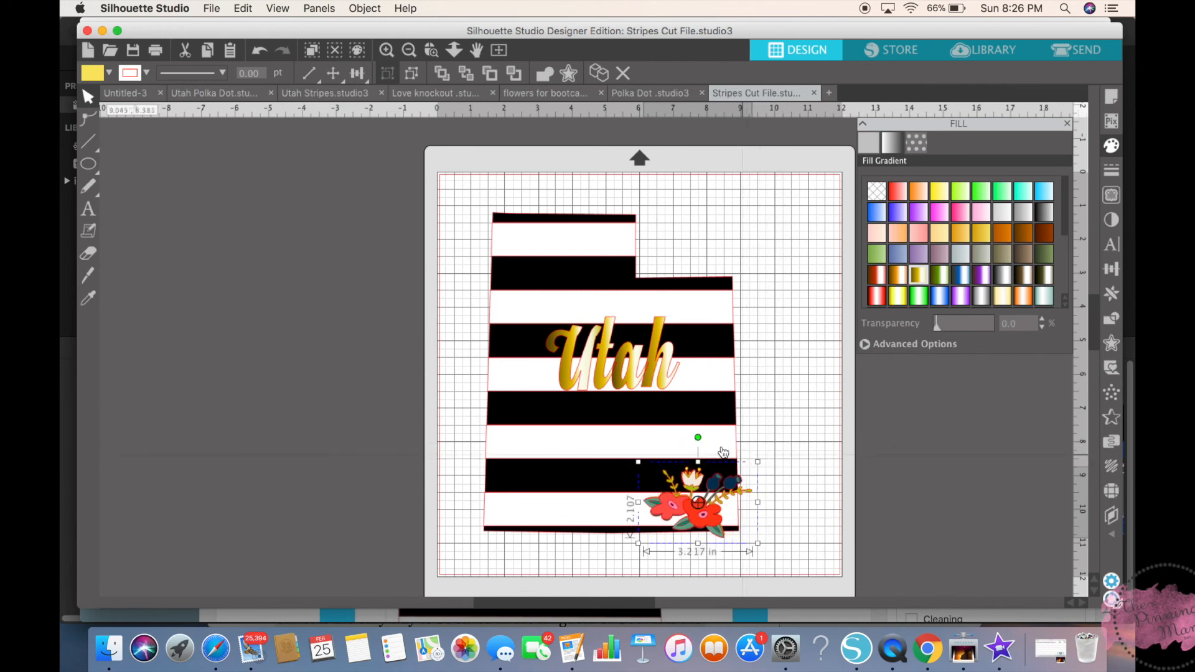
{"action": "left_click_drag", "start_coordinate": [697, 437], "coordinate": [668, 447]}
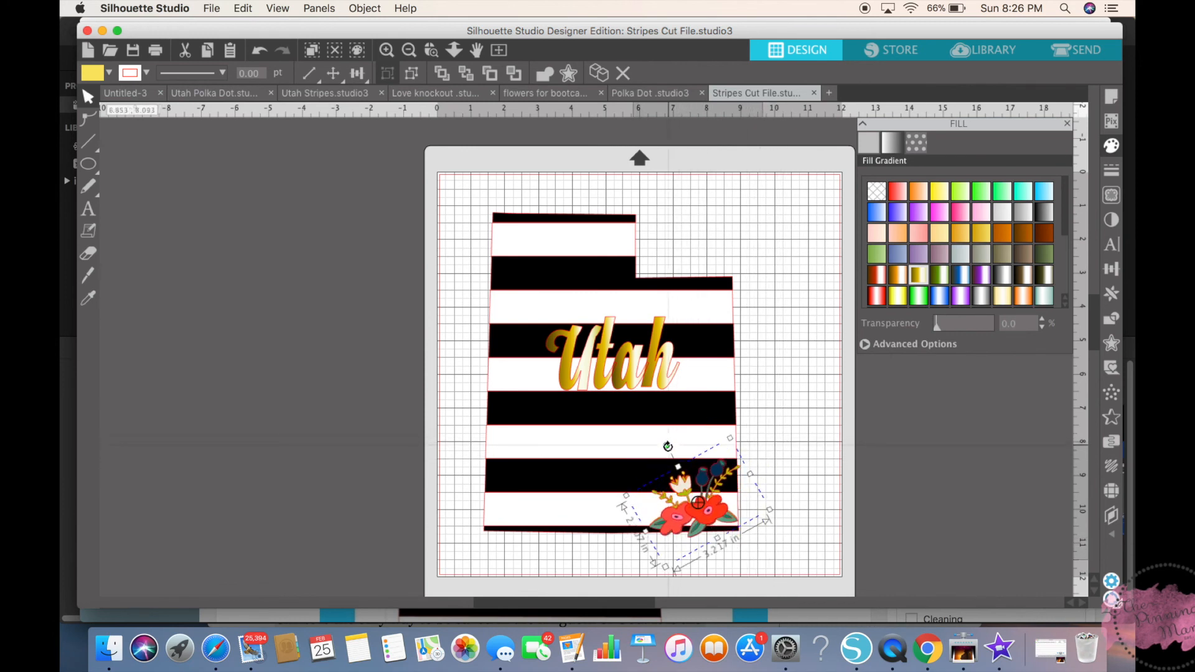